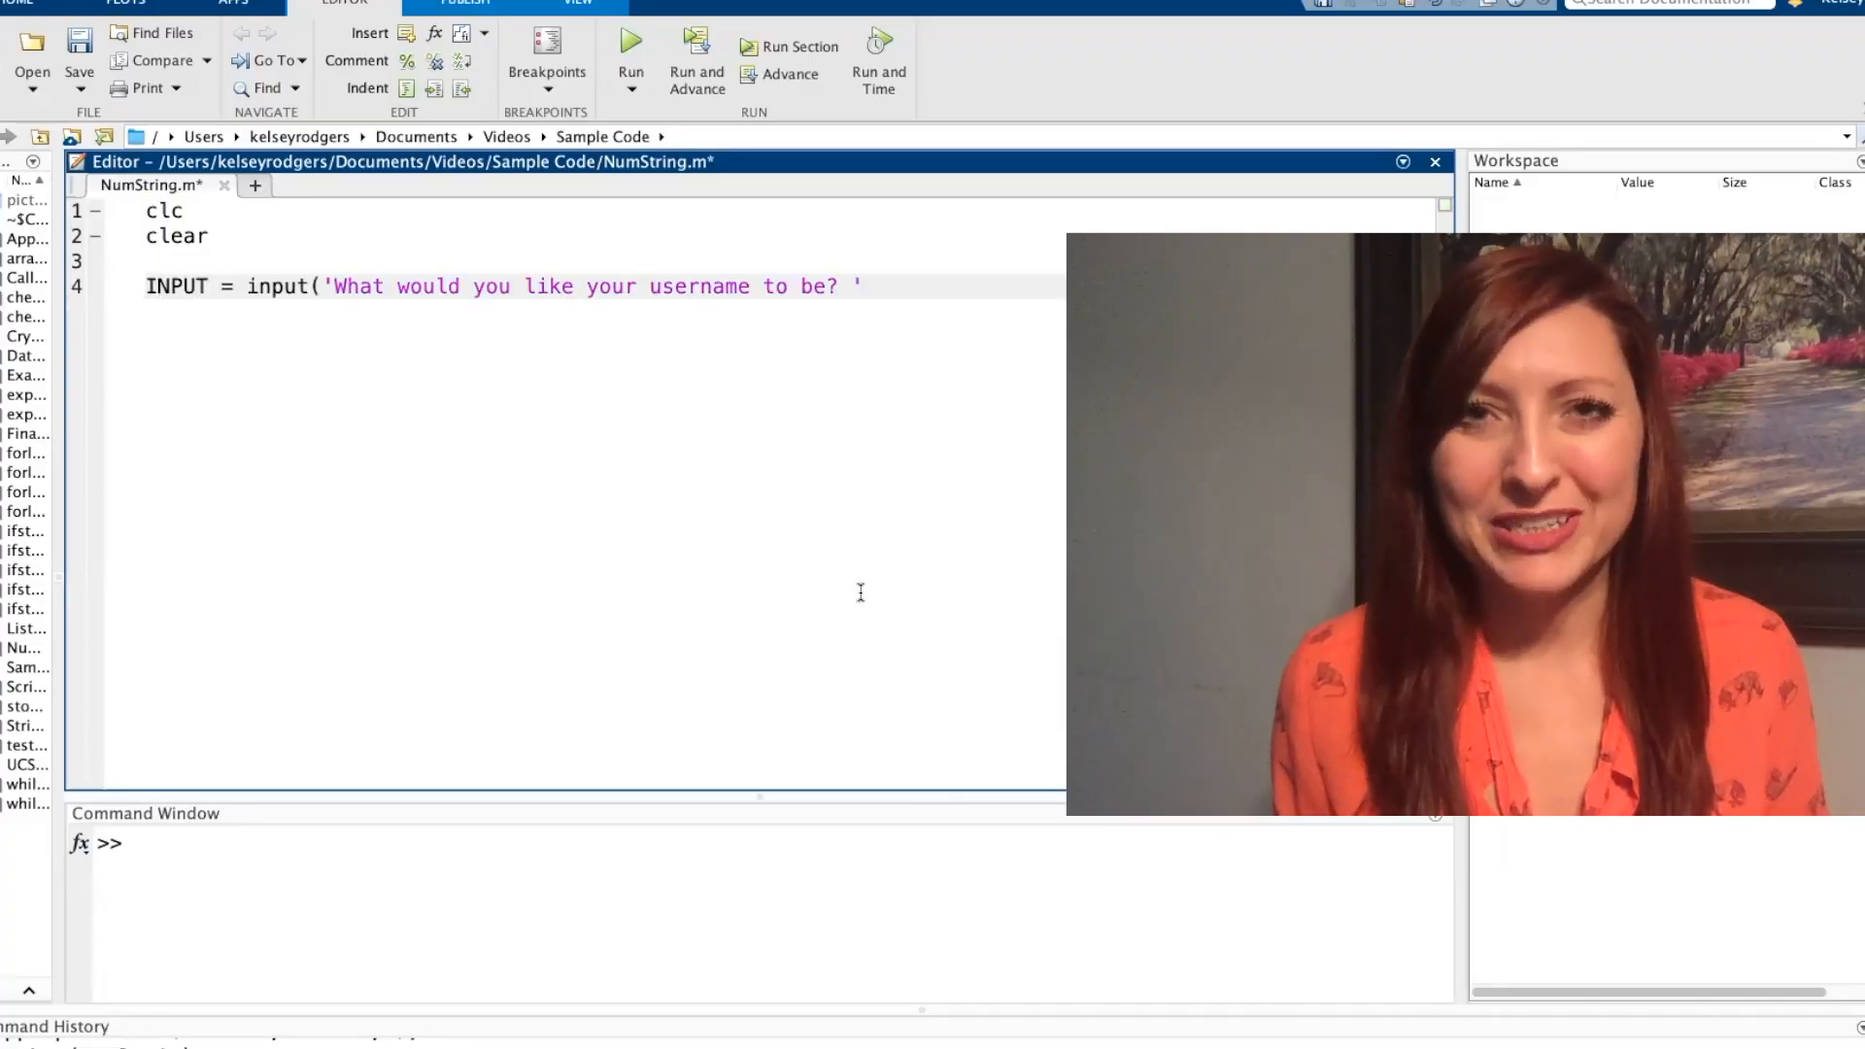
# Step: Read INPUT as text with 's' and loop on while sum(isspace(INPUT)) to re-prompt when spaces appear
pyautogui.write("'s');")
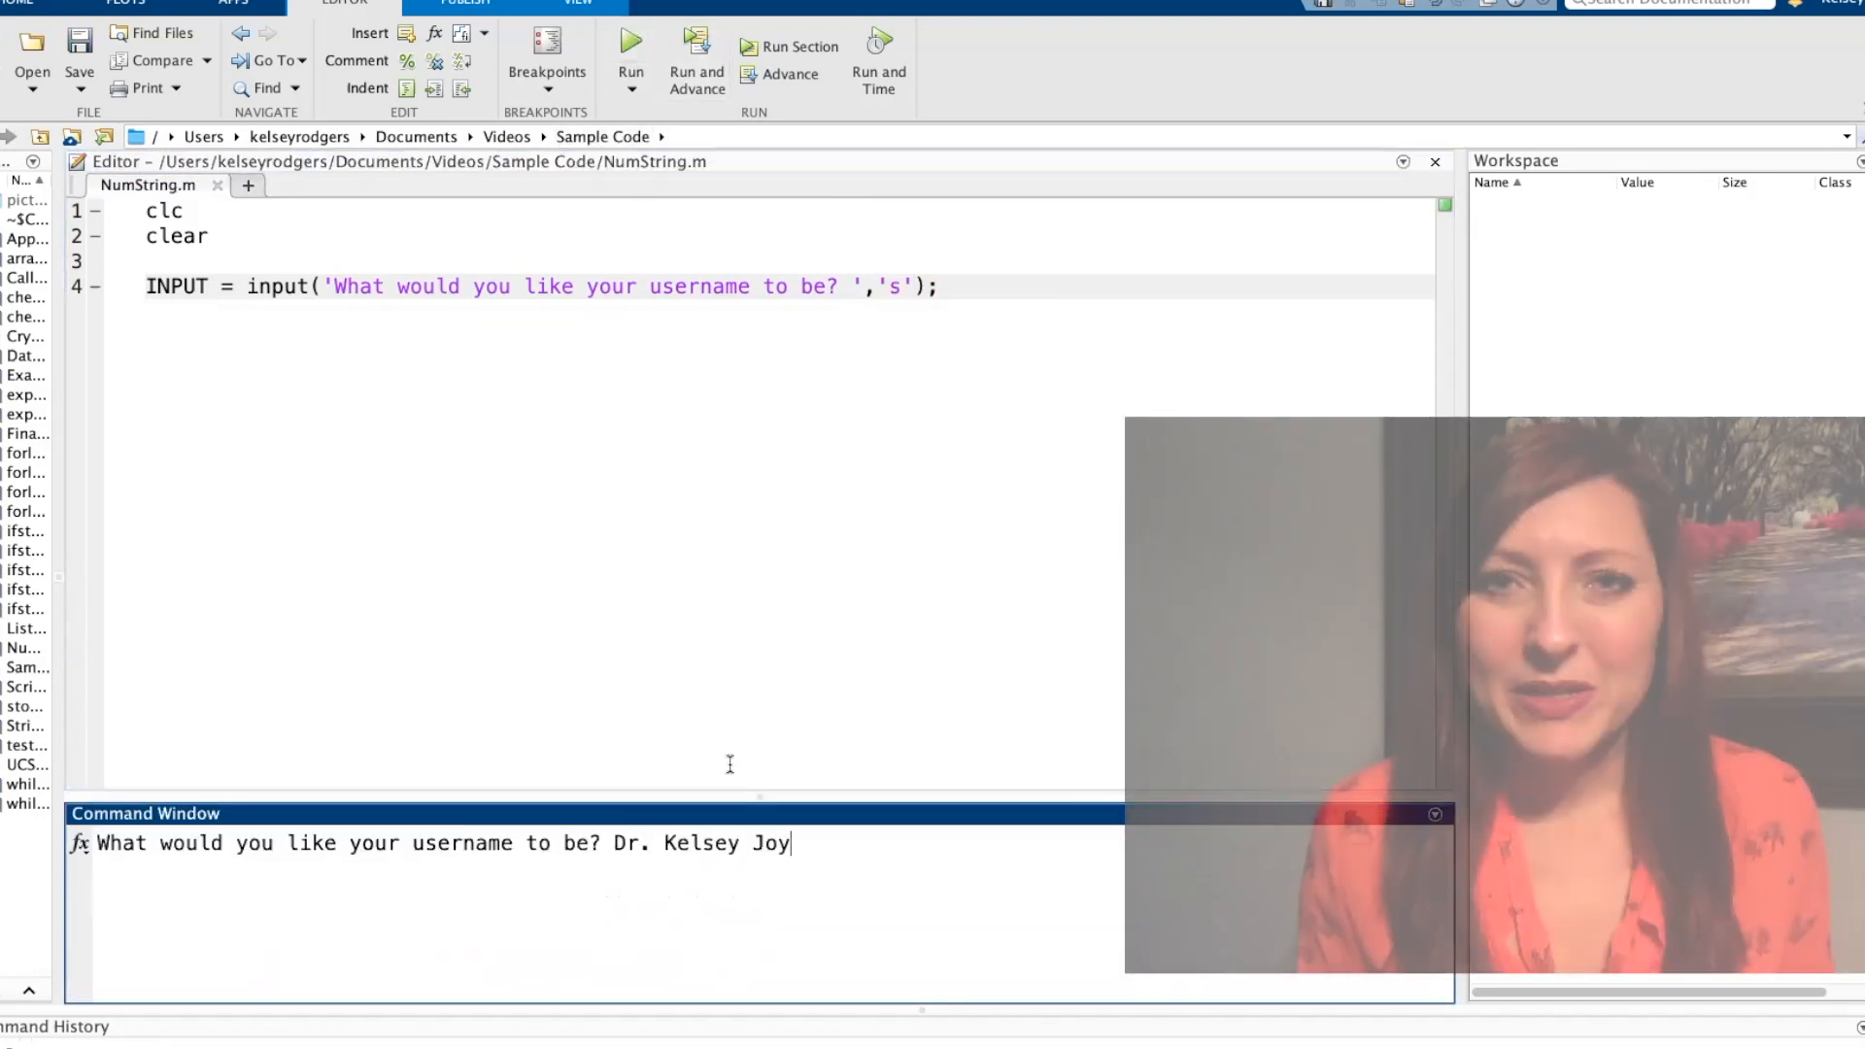
pyautogui.write('% find spaces')
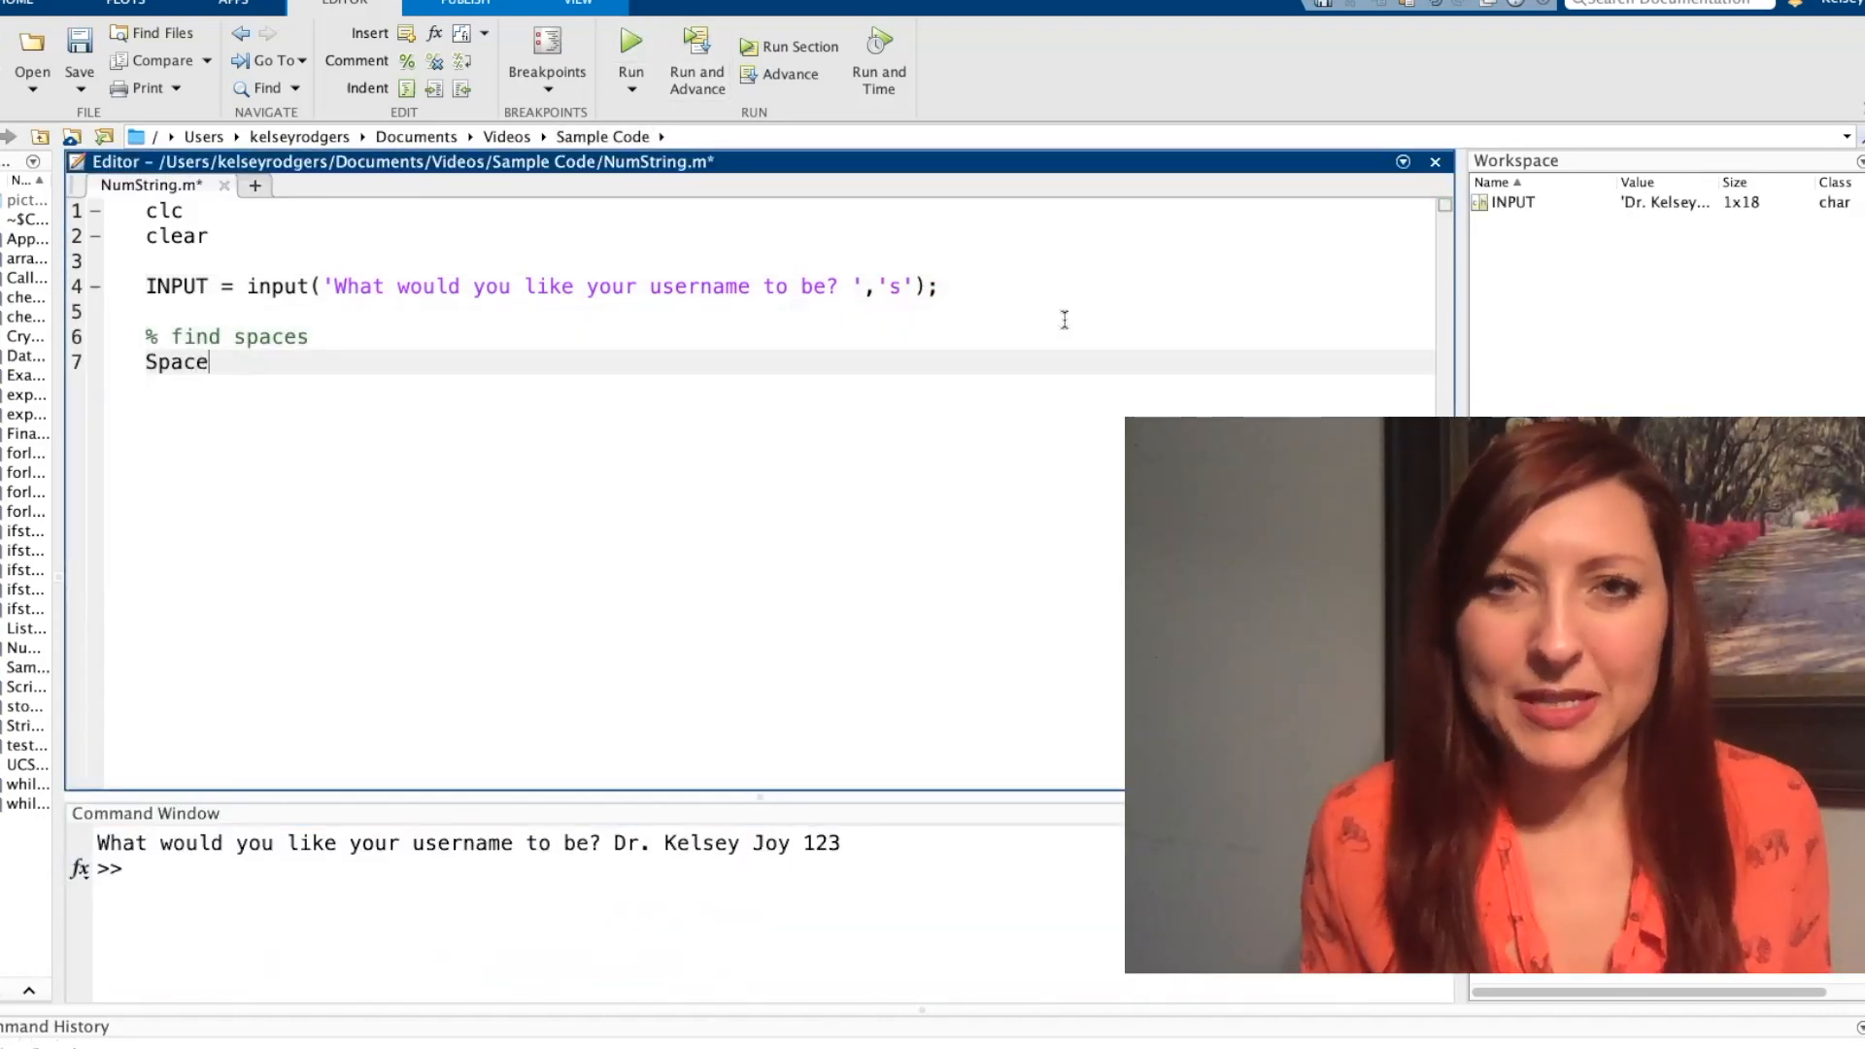
pyautogui.write('= isspace(INPUT);')
pyautogui.write('w')
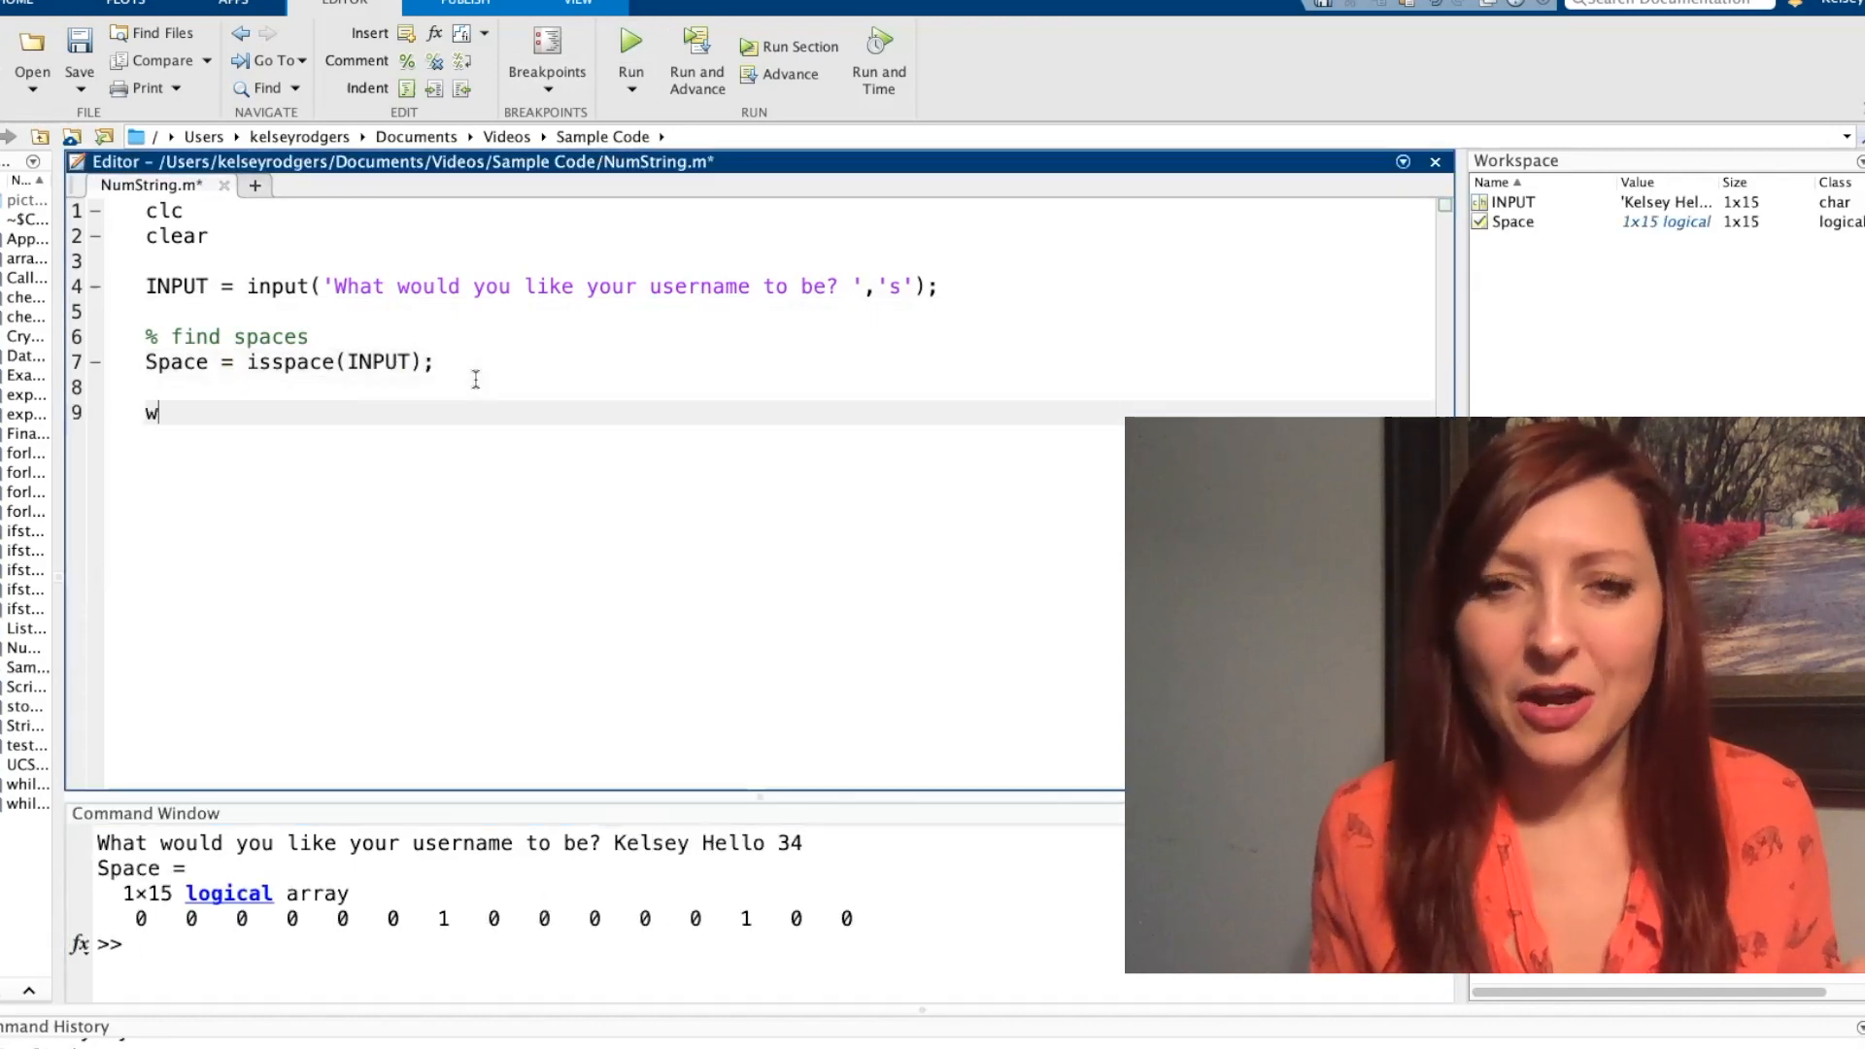
pyautogui.write('hile sum(isspace(INPUT))>= 1')
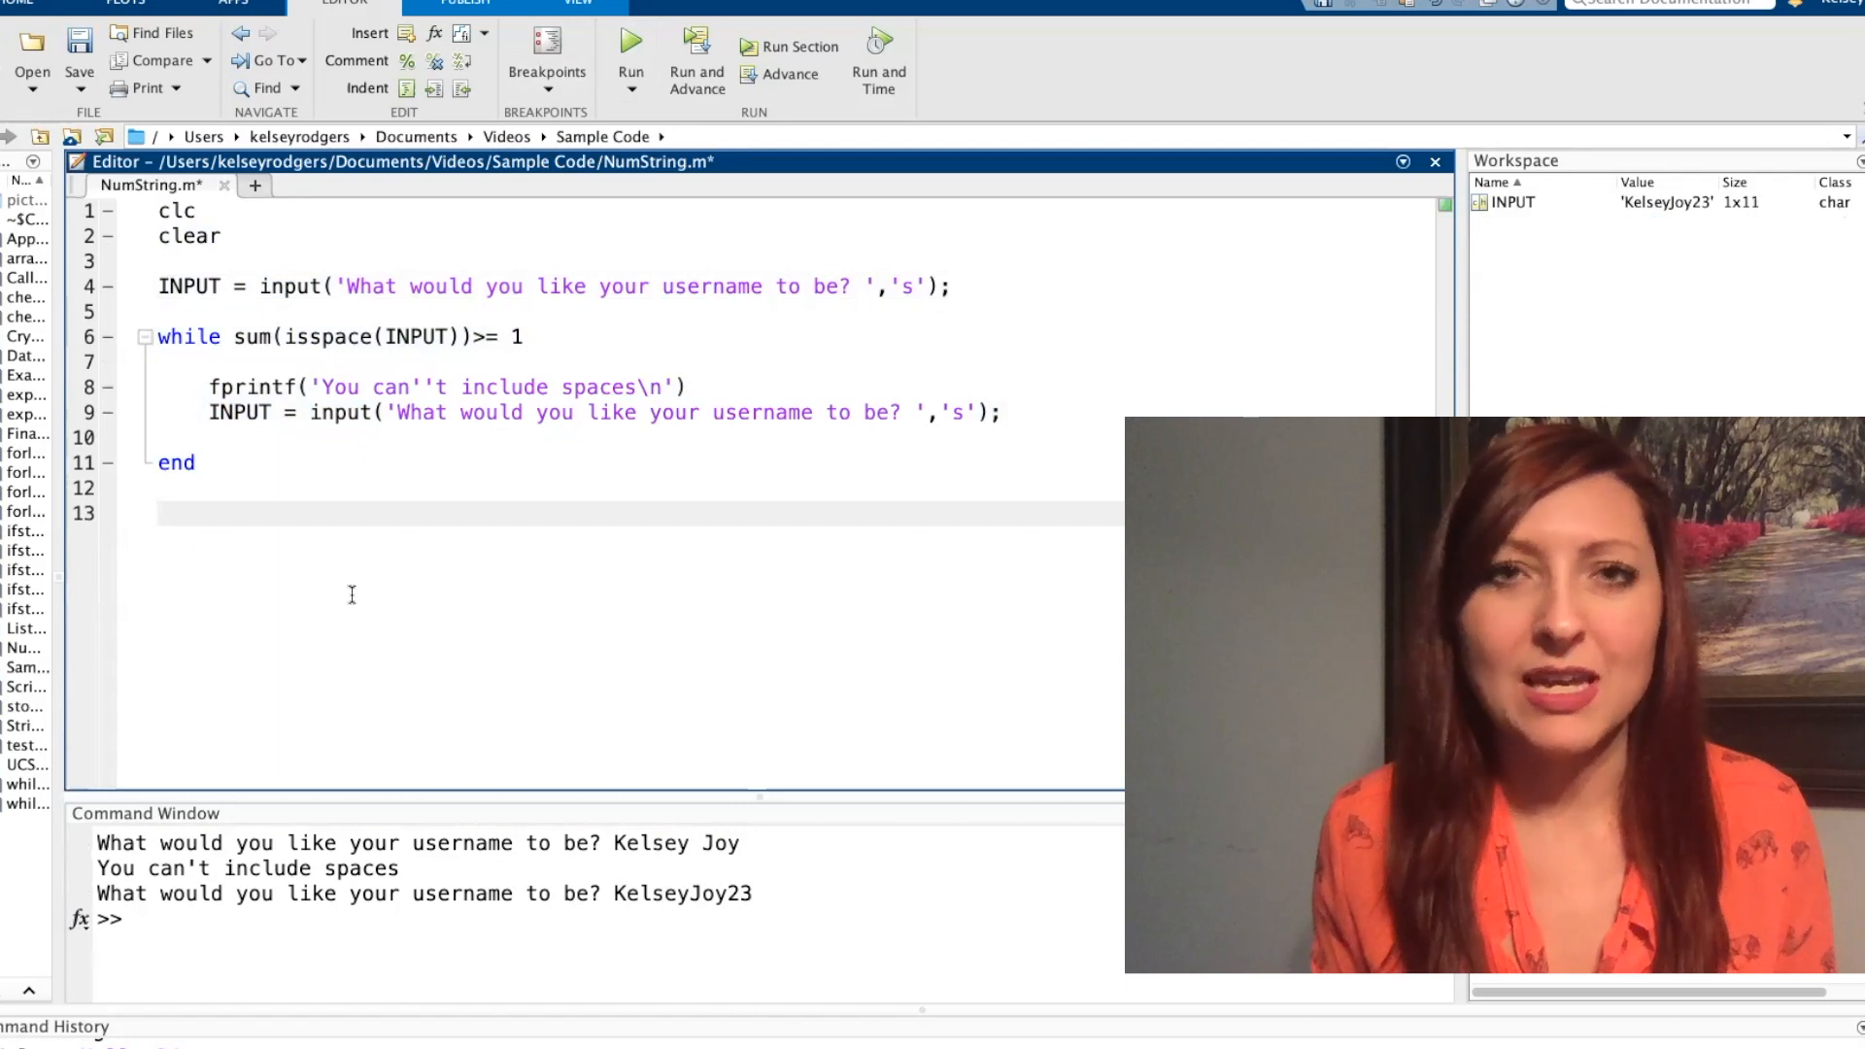
# Step: Add Numbers = INPUT(isstrprop(INPUT,'digit')); after trying isstrprop in the Command Window
pyautogui.write('% find numbers in username')
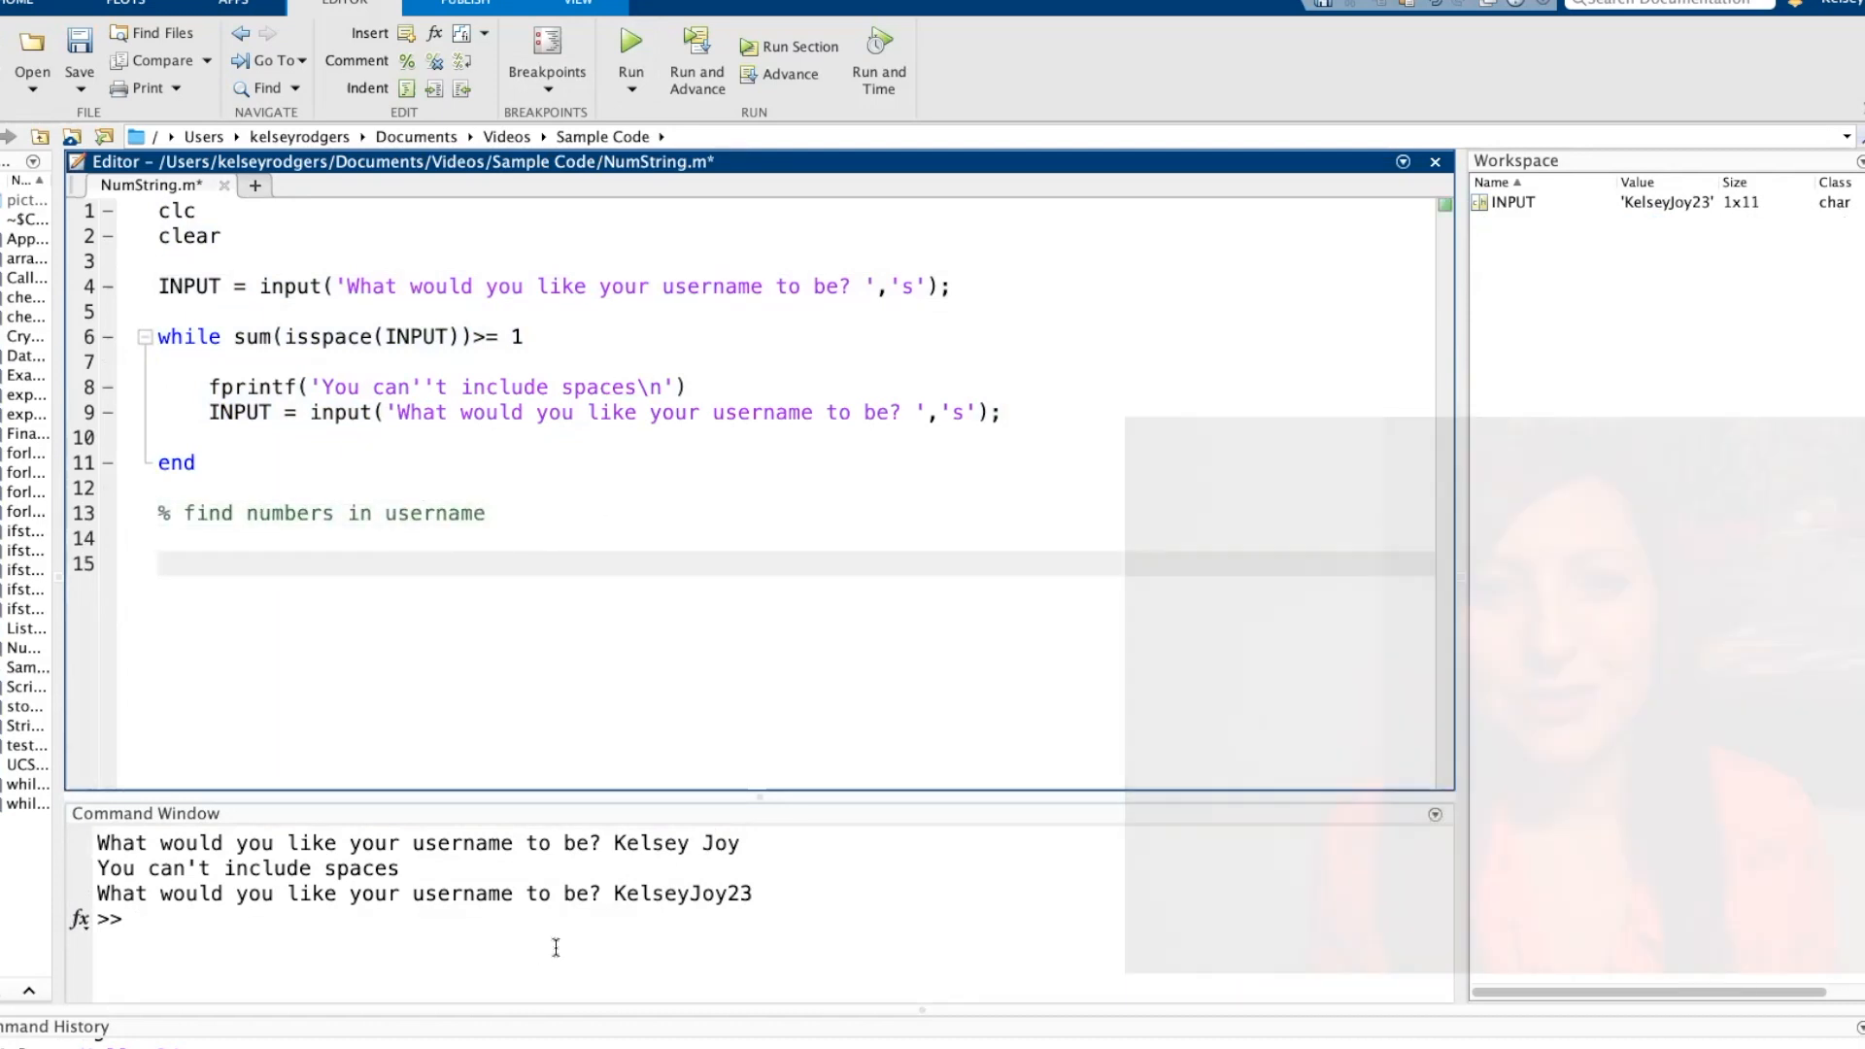
pyautogui.write("isstrprop(INPUT,'digit'")
pyautogui.write('Numbers')
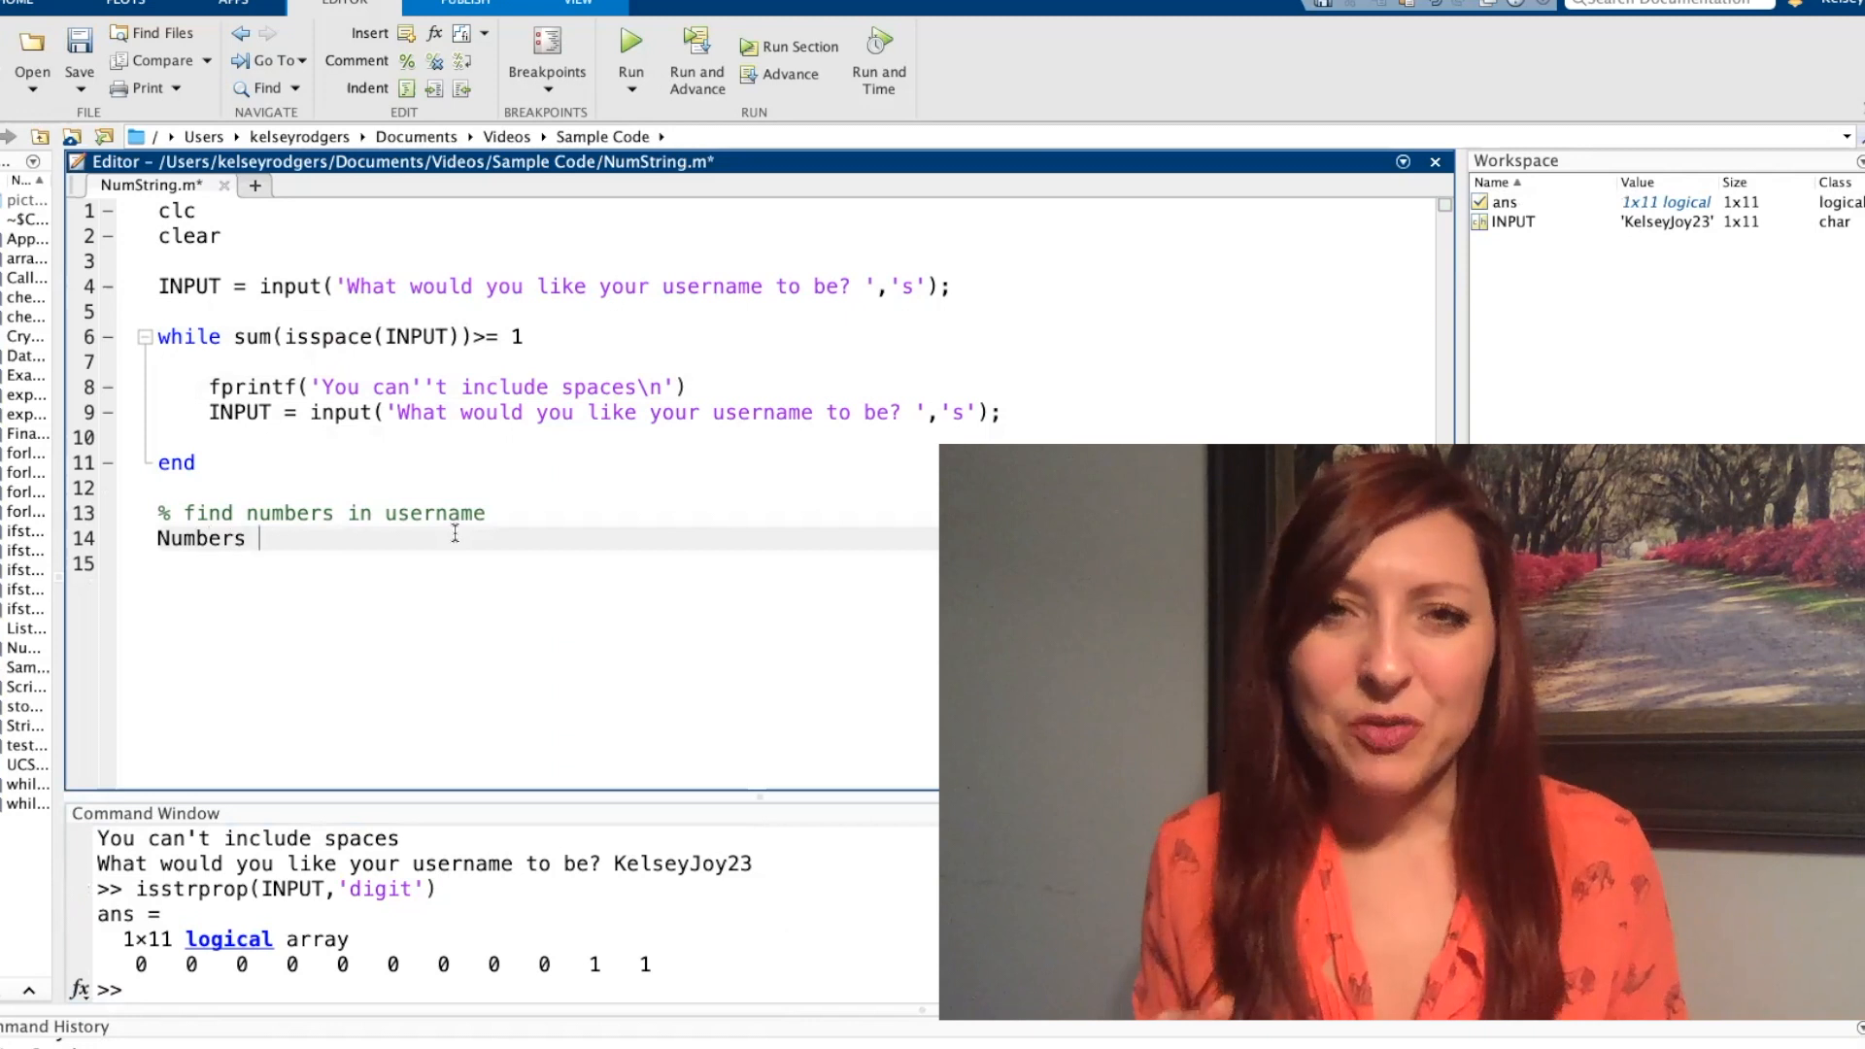
pyautogui.write('= INPUT(i')
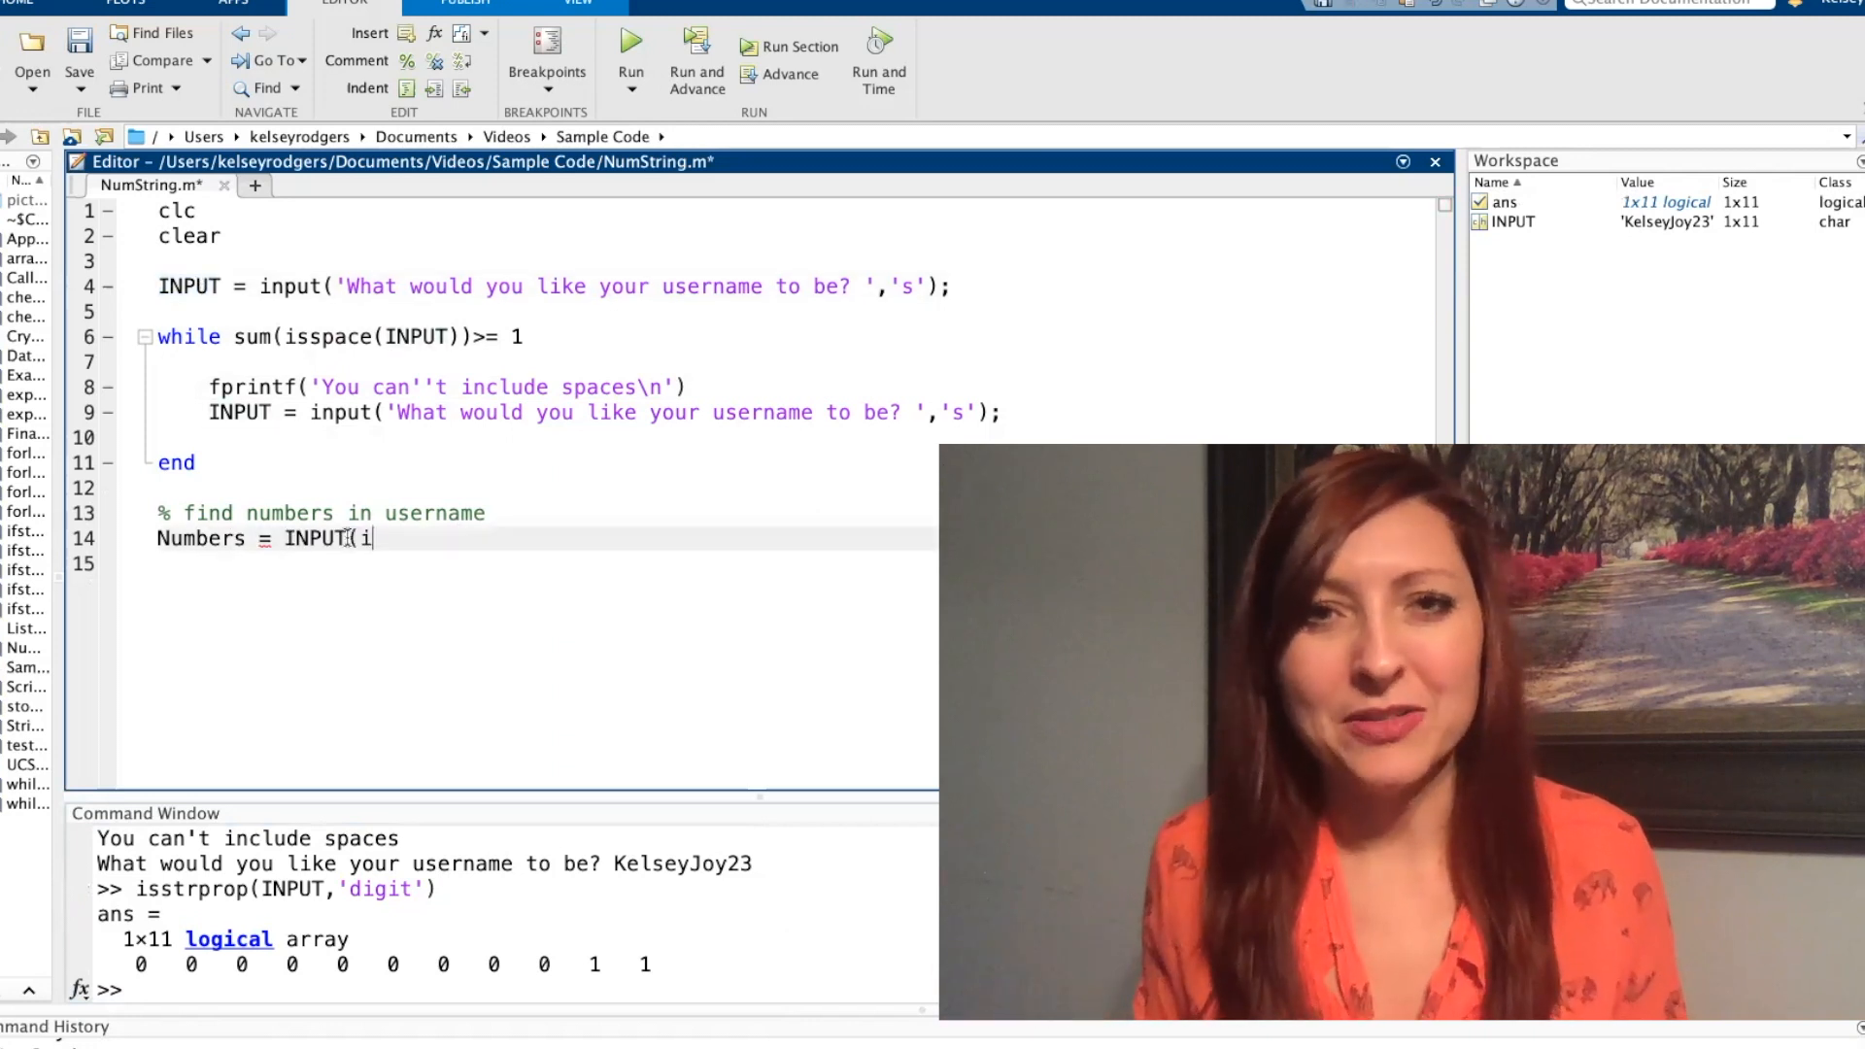
pyautogui.write("sstrprop(INPUT,'g")
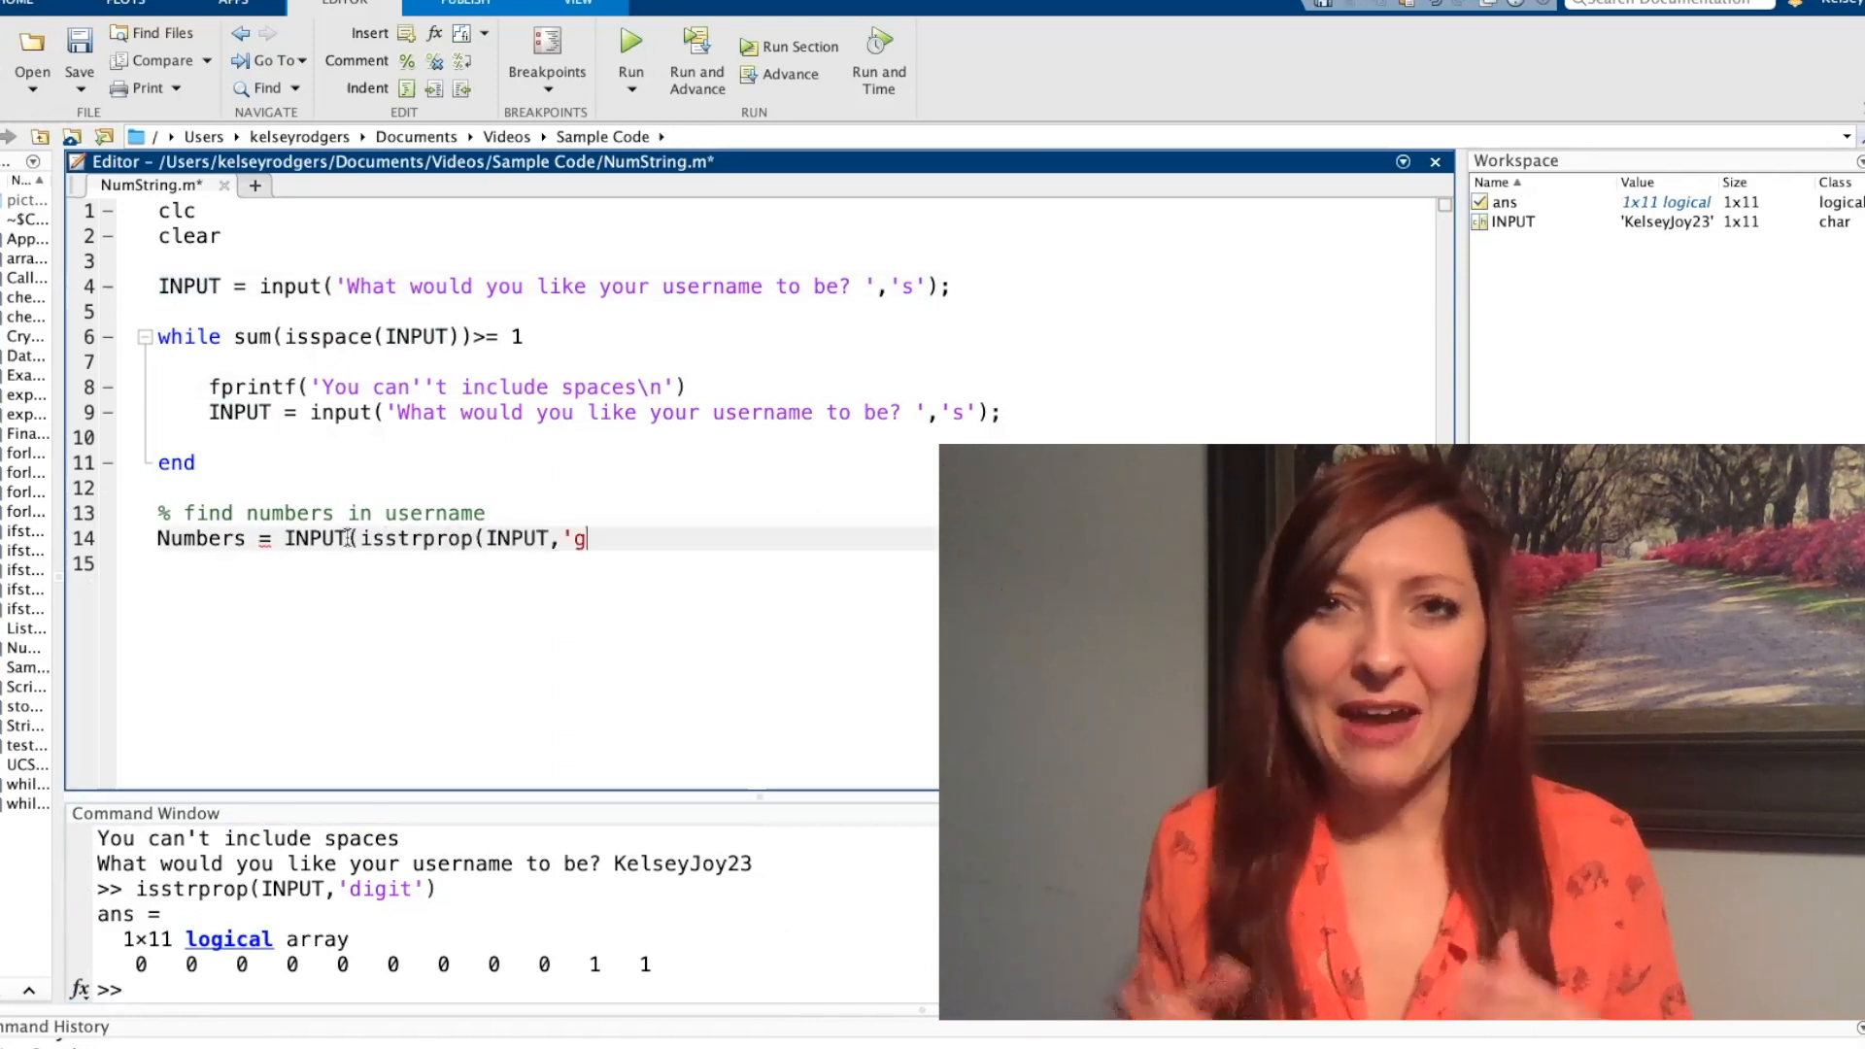
pyautogui.write("it'));")
pyautogui.write('%')
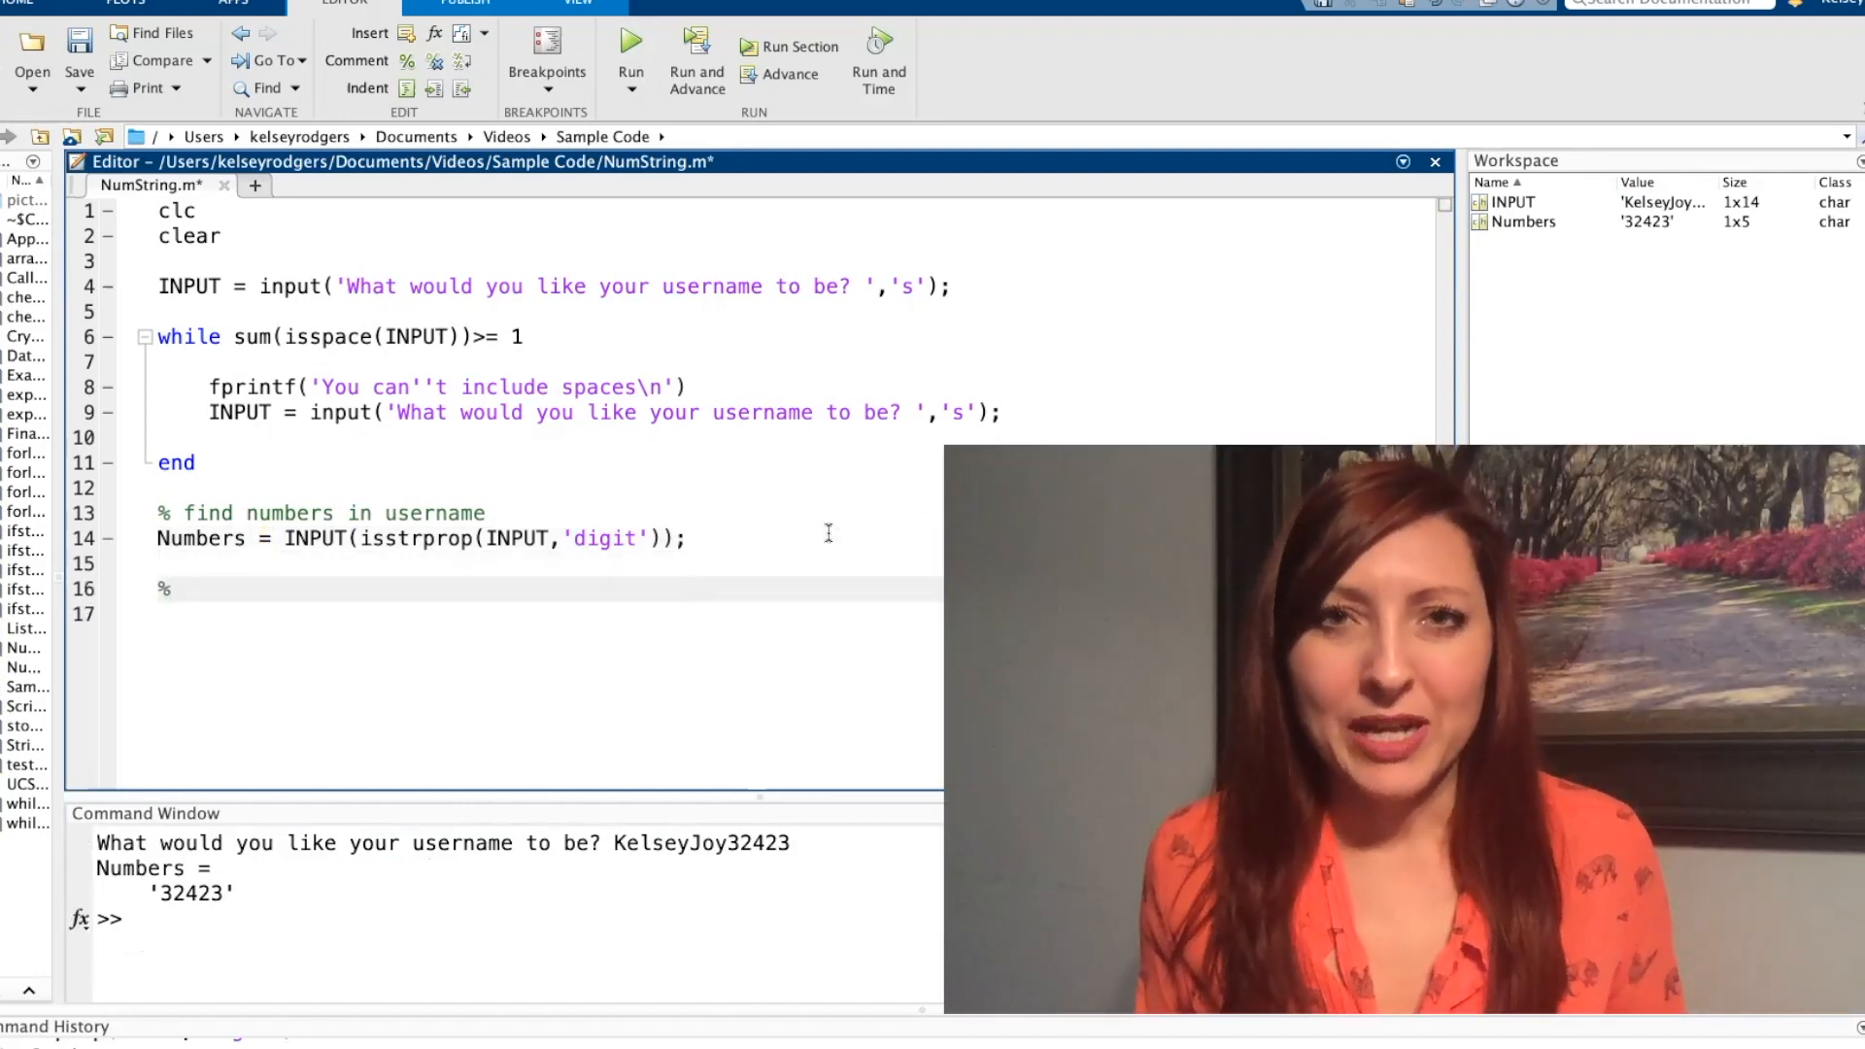
# Step: Add Numbers = str2double(Numbers); so the extracted digits become a real double
pyautogui.write('N')
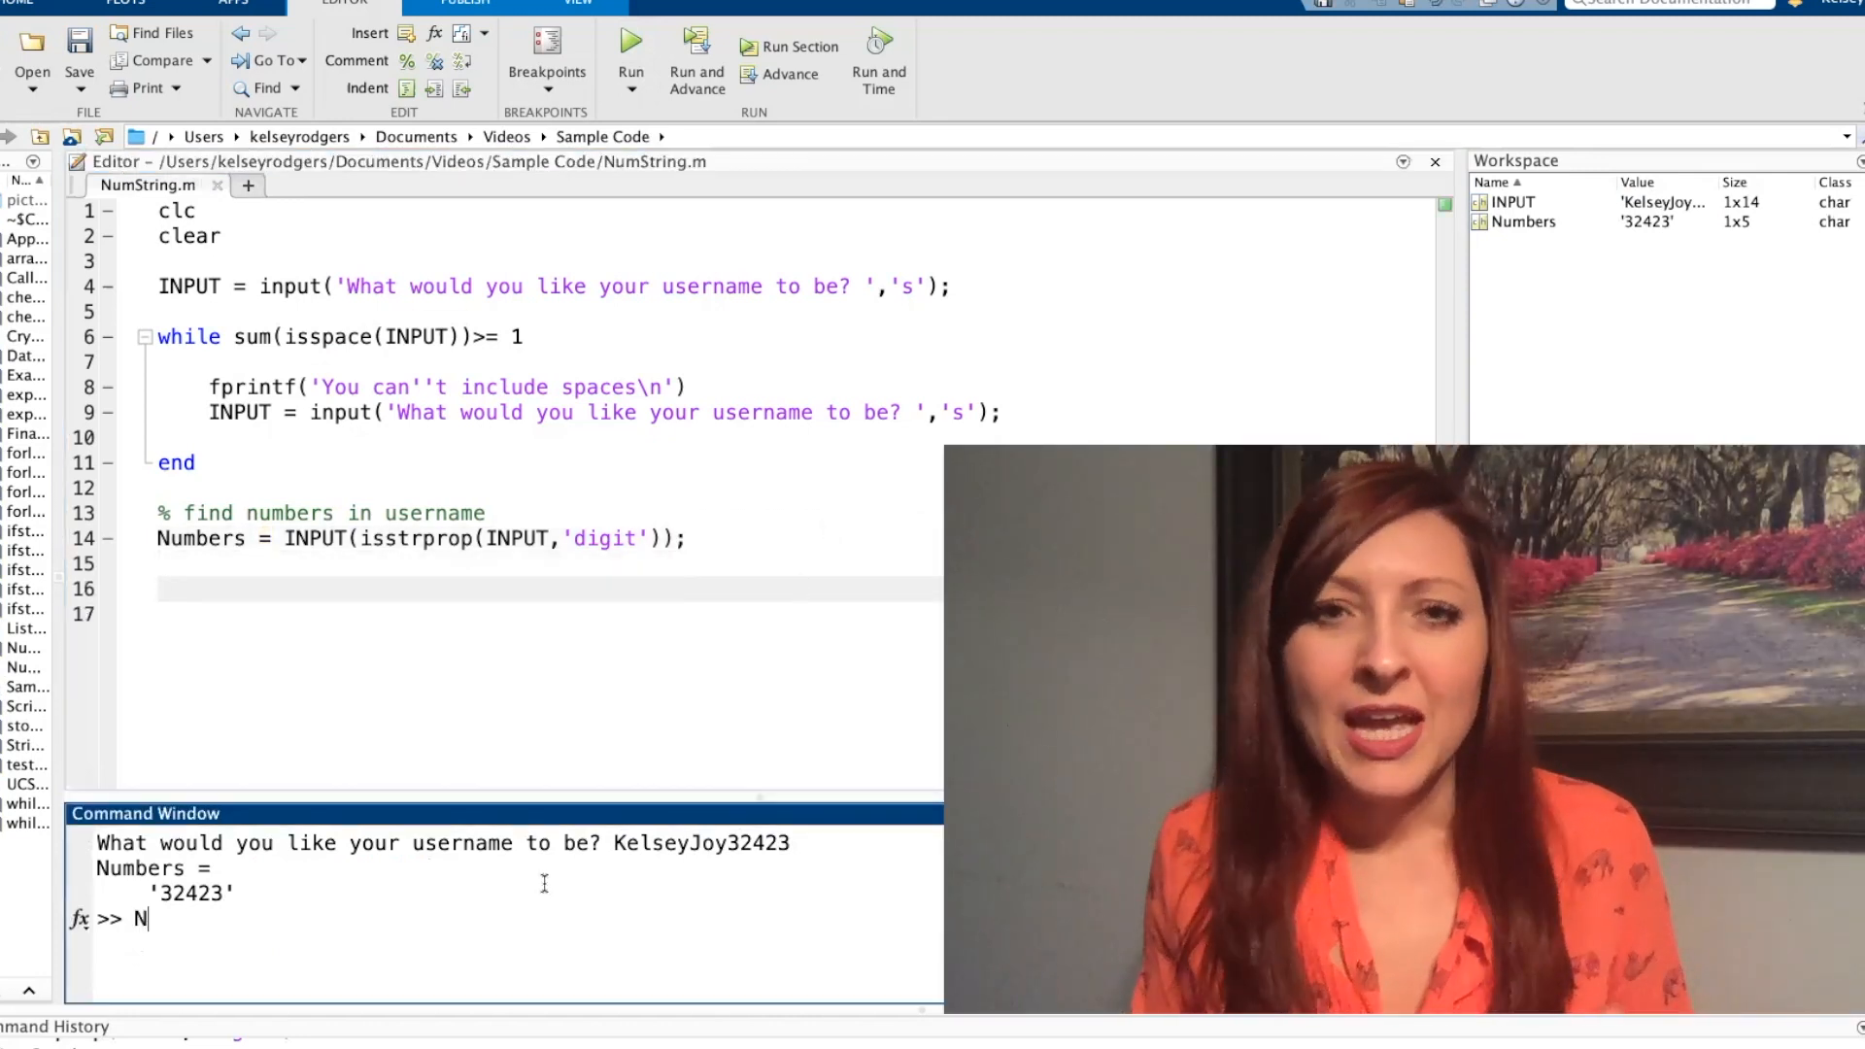
pyautogui.write('Numbers*1')
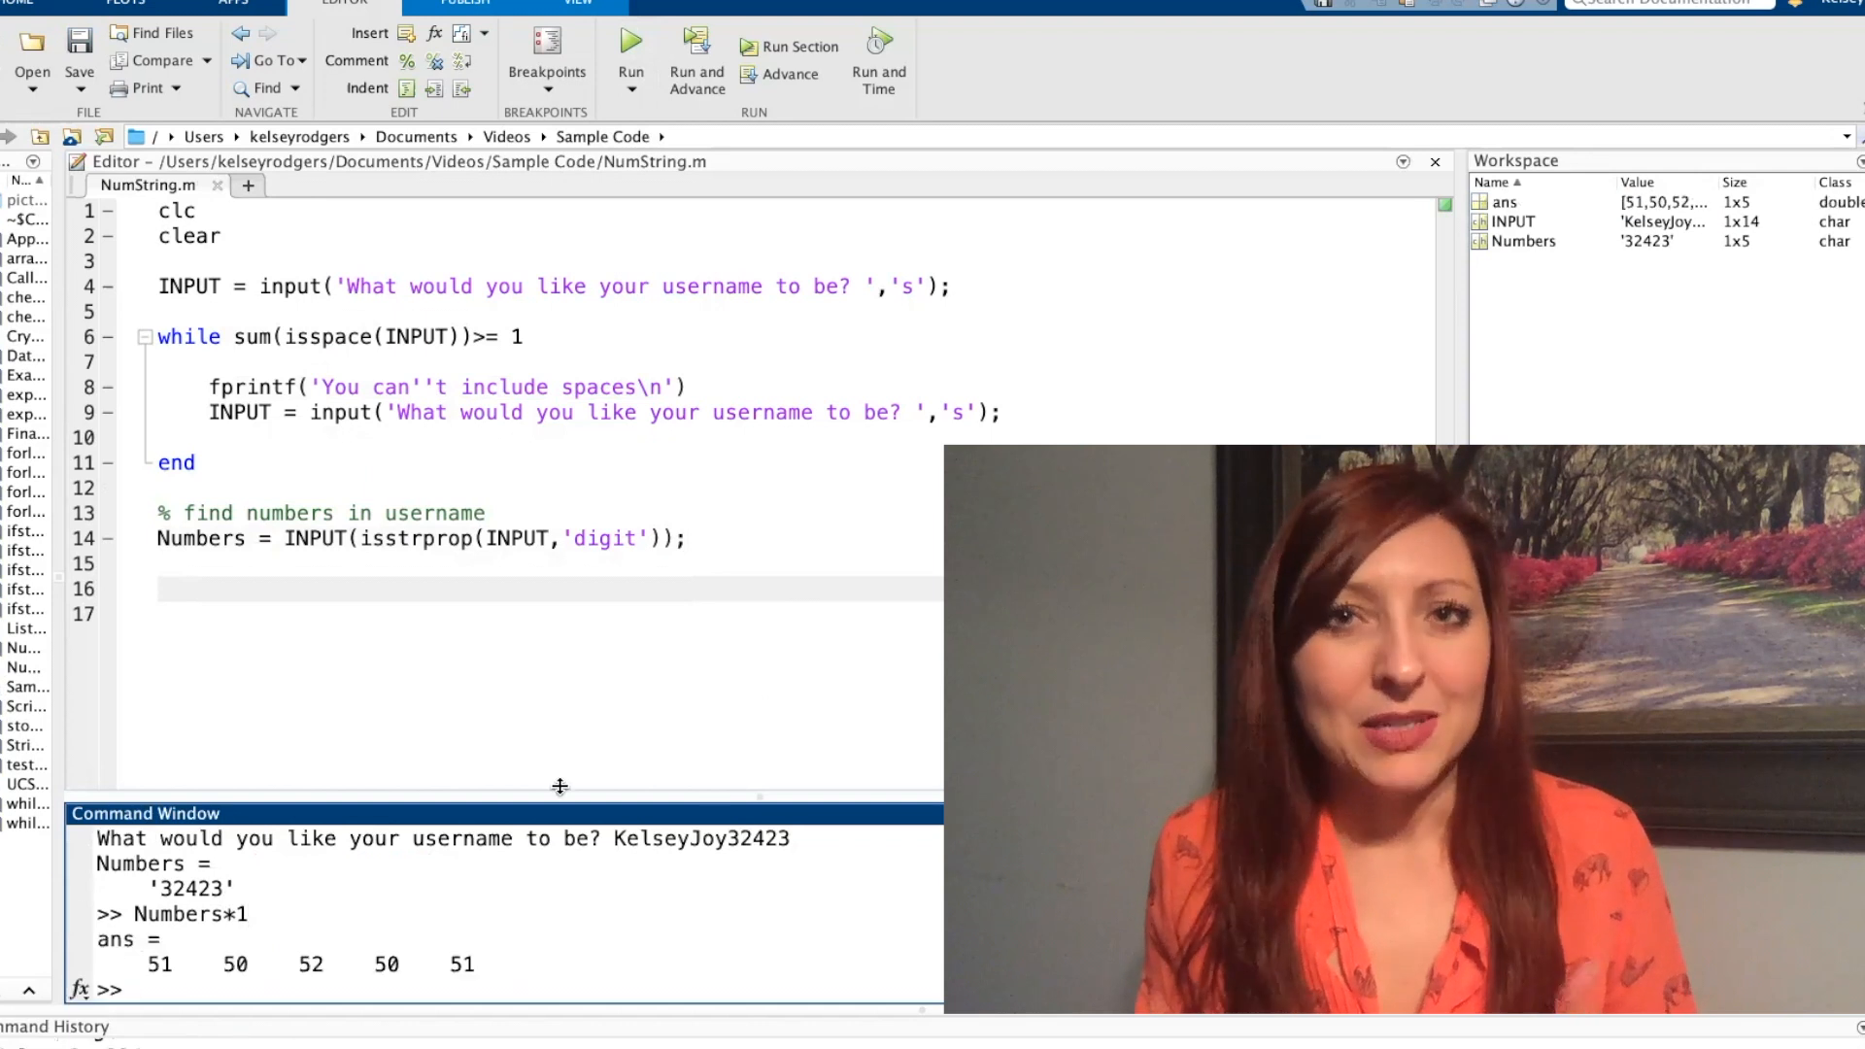
pyautogui.write('Numbers =')
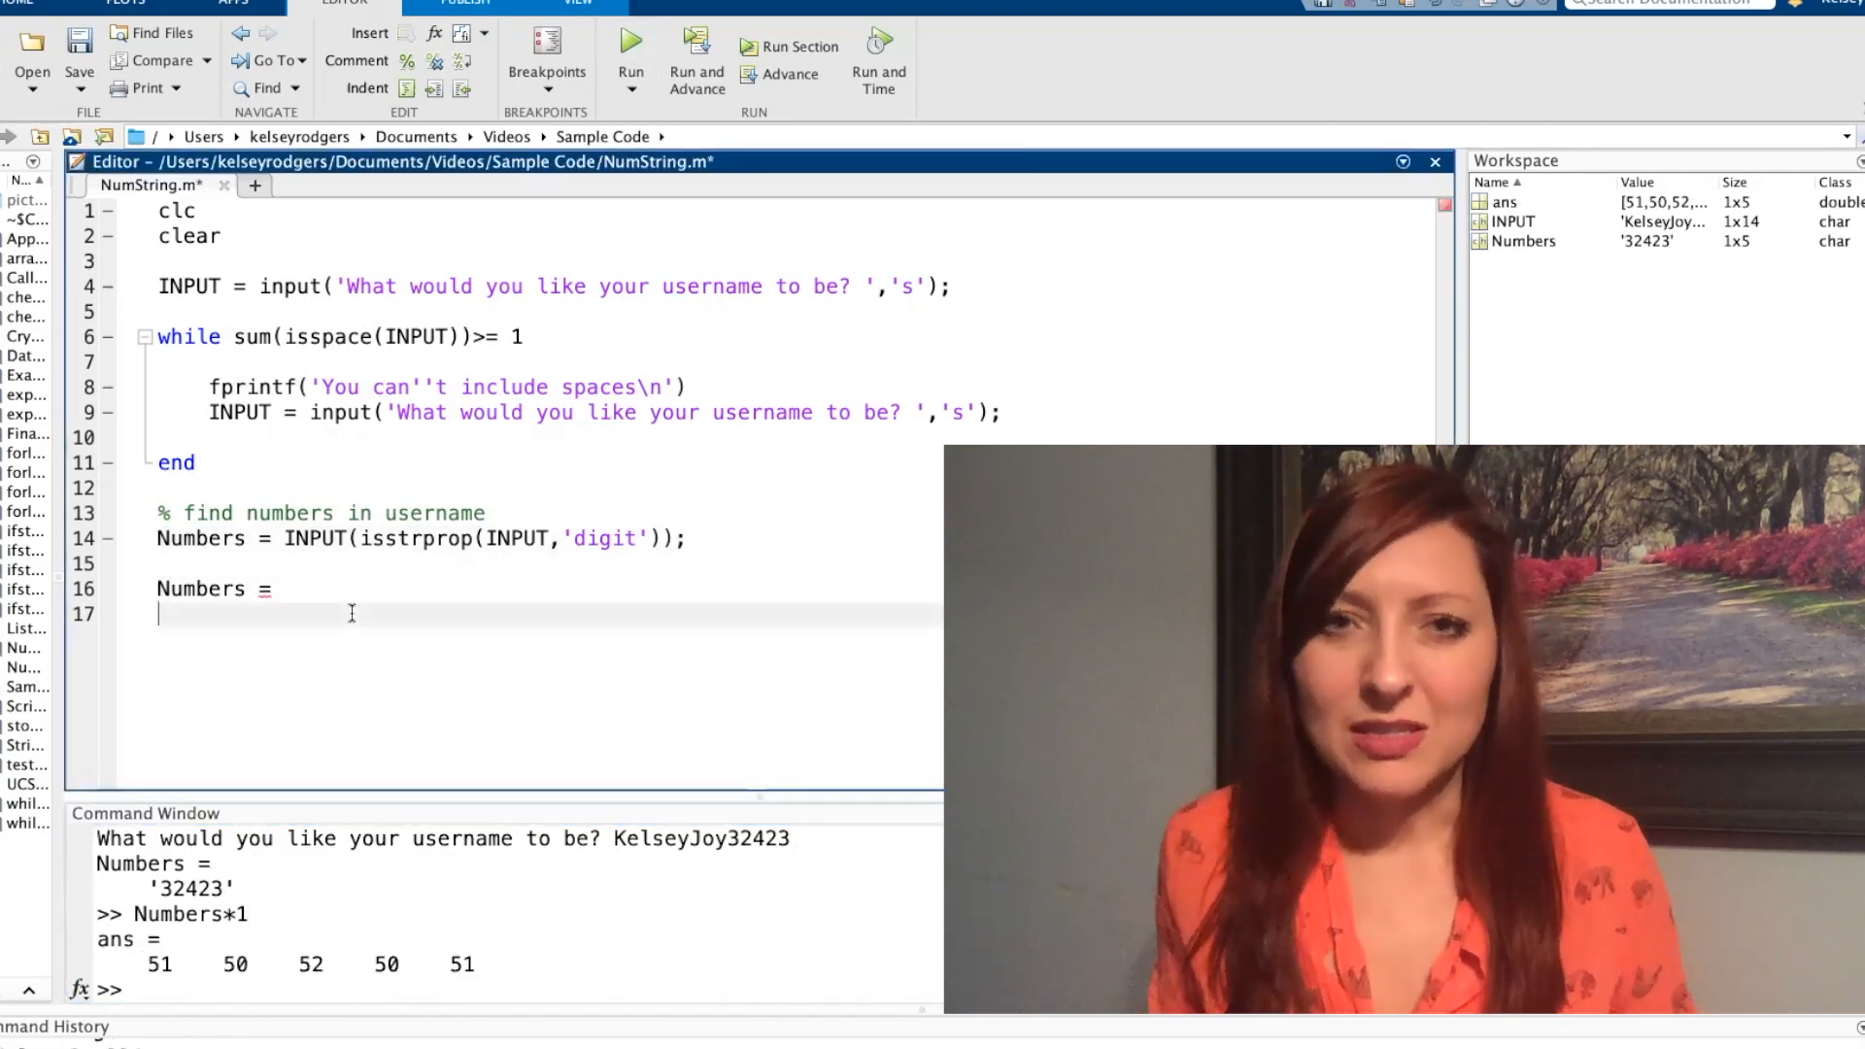
pyautogui.write('str2double')
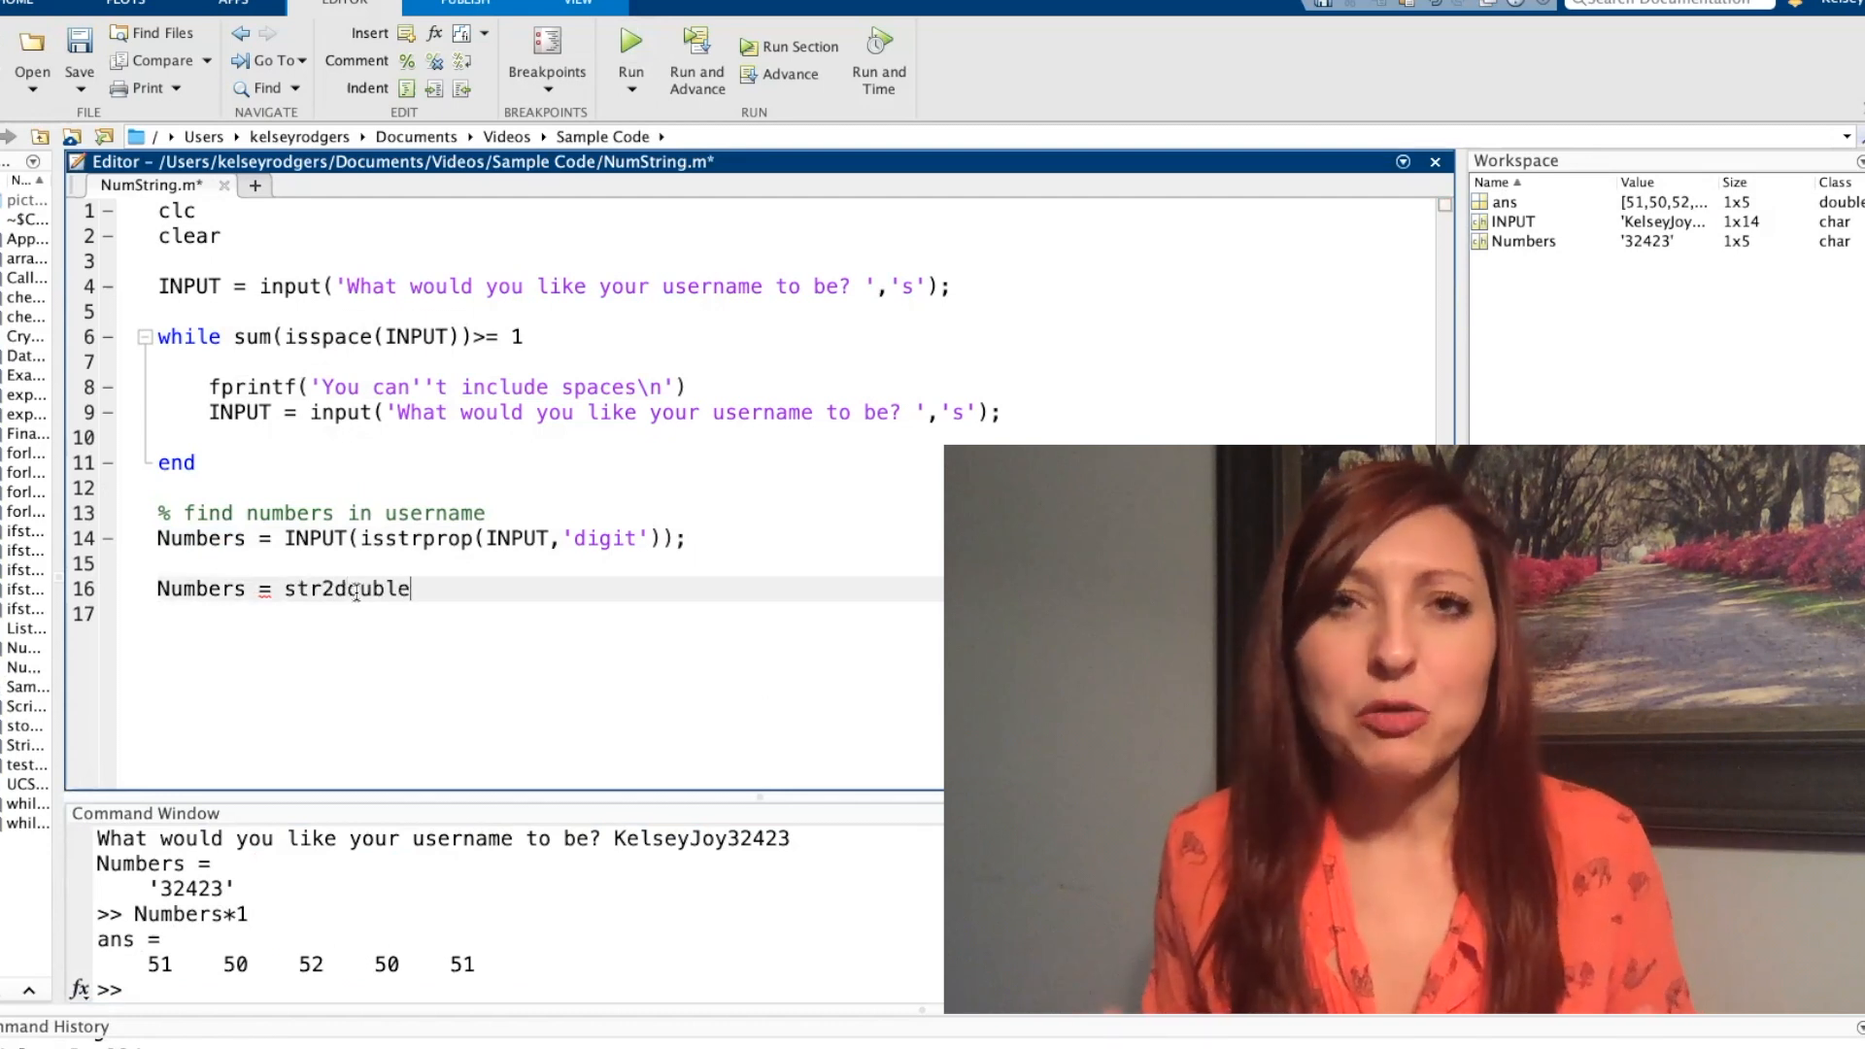
pyautogui.write('(Numbers);')
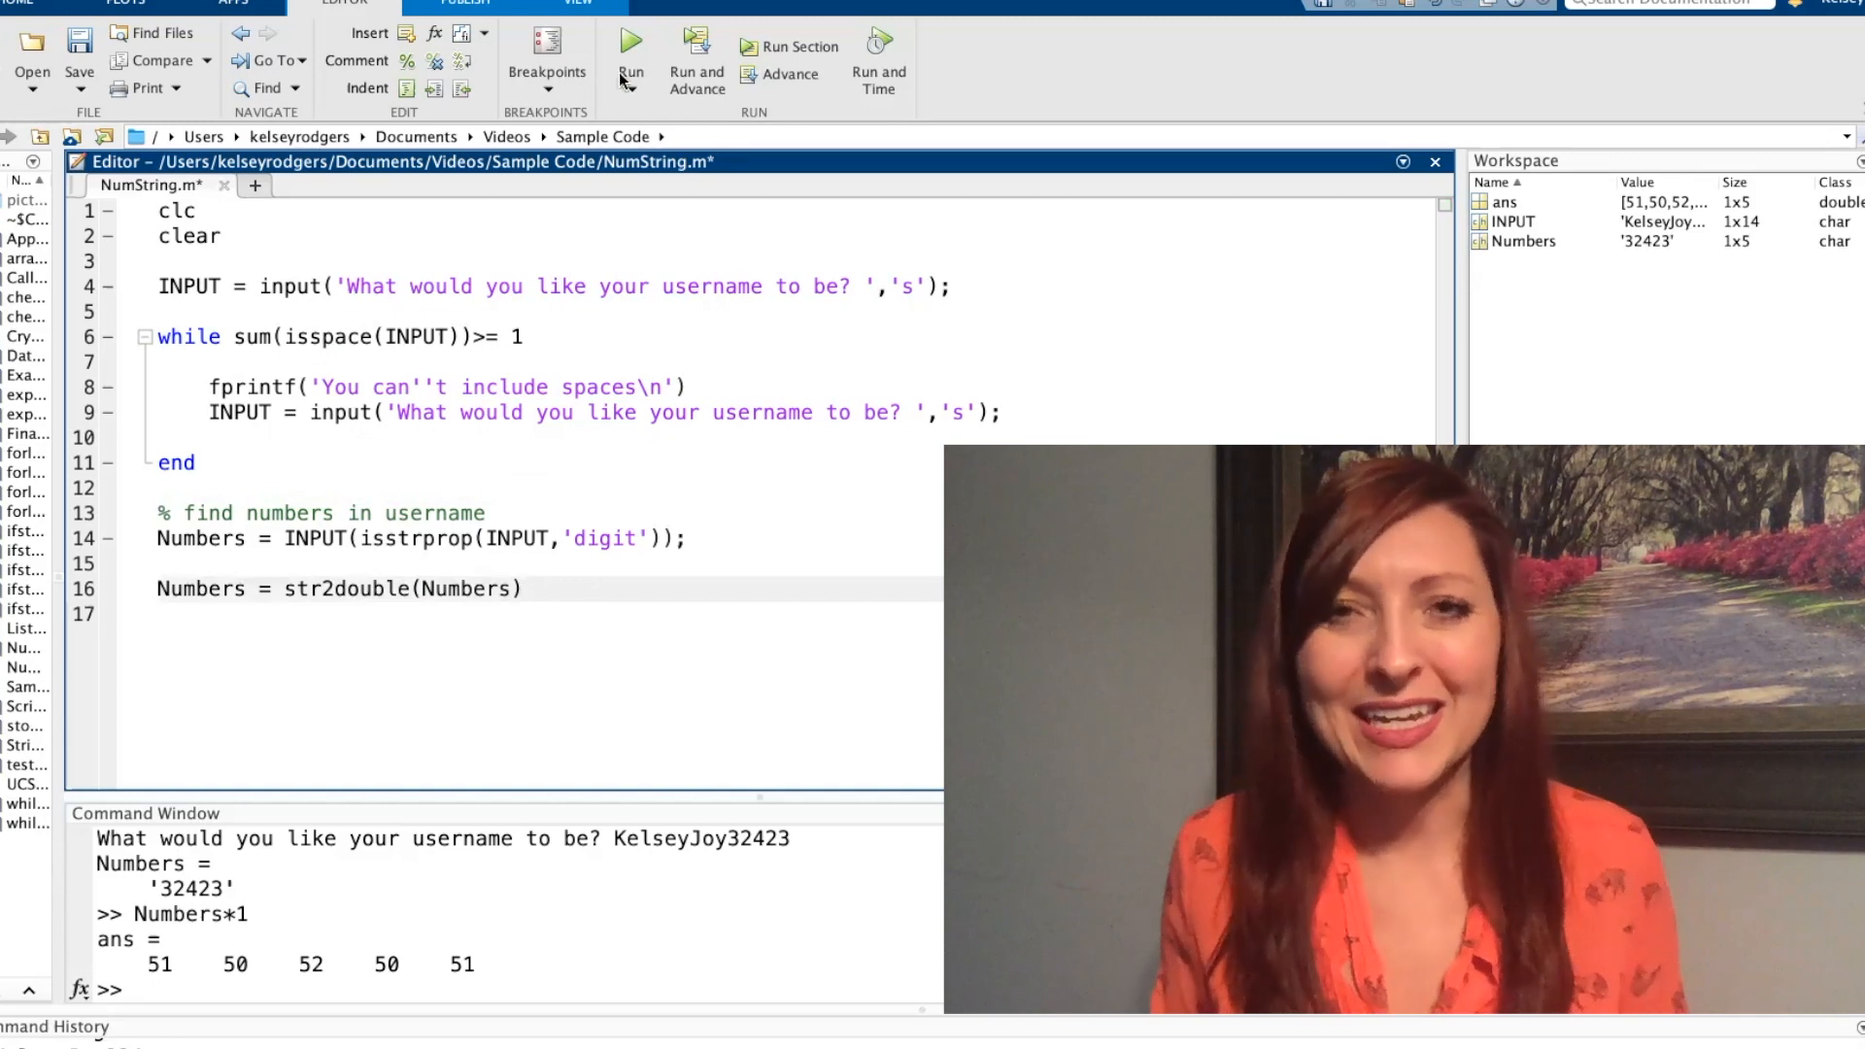
# Step: Run the script with KelseyJoy88 and confirm Numbers*1 returns 88
pyautogui.click(629, 47)
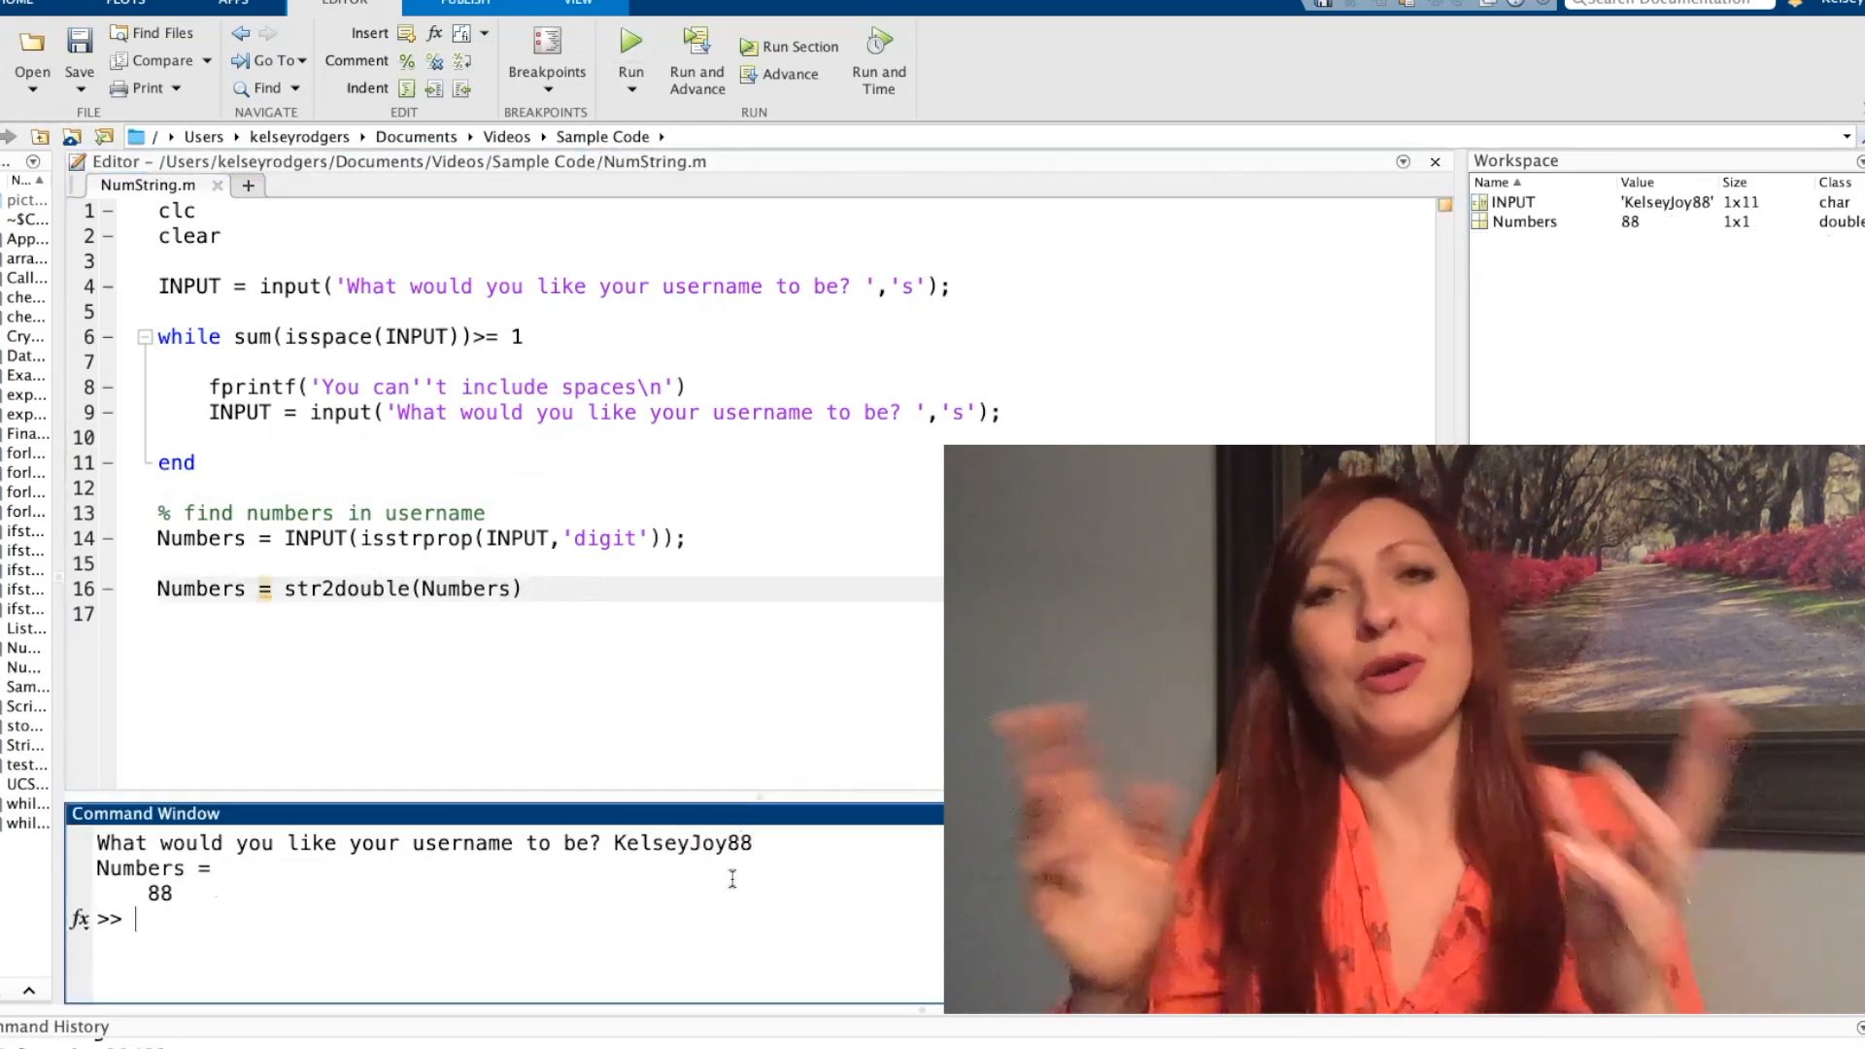
pyautogui.write('Numbers*1')
pyautogui.click(547, 588)
pyautogui.write('; % actually double data type now')
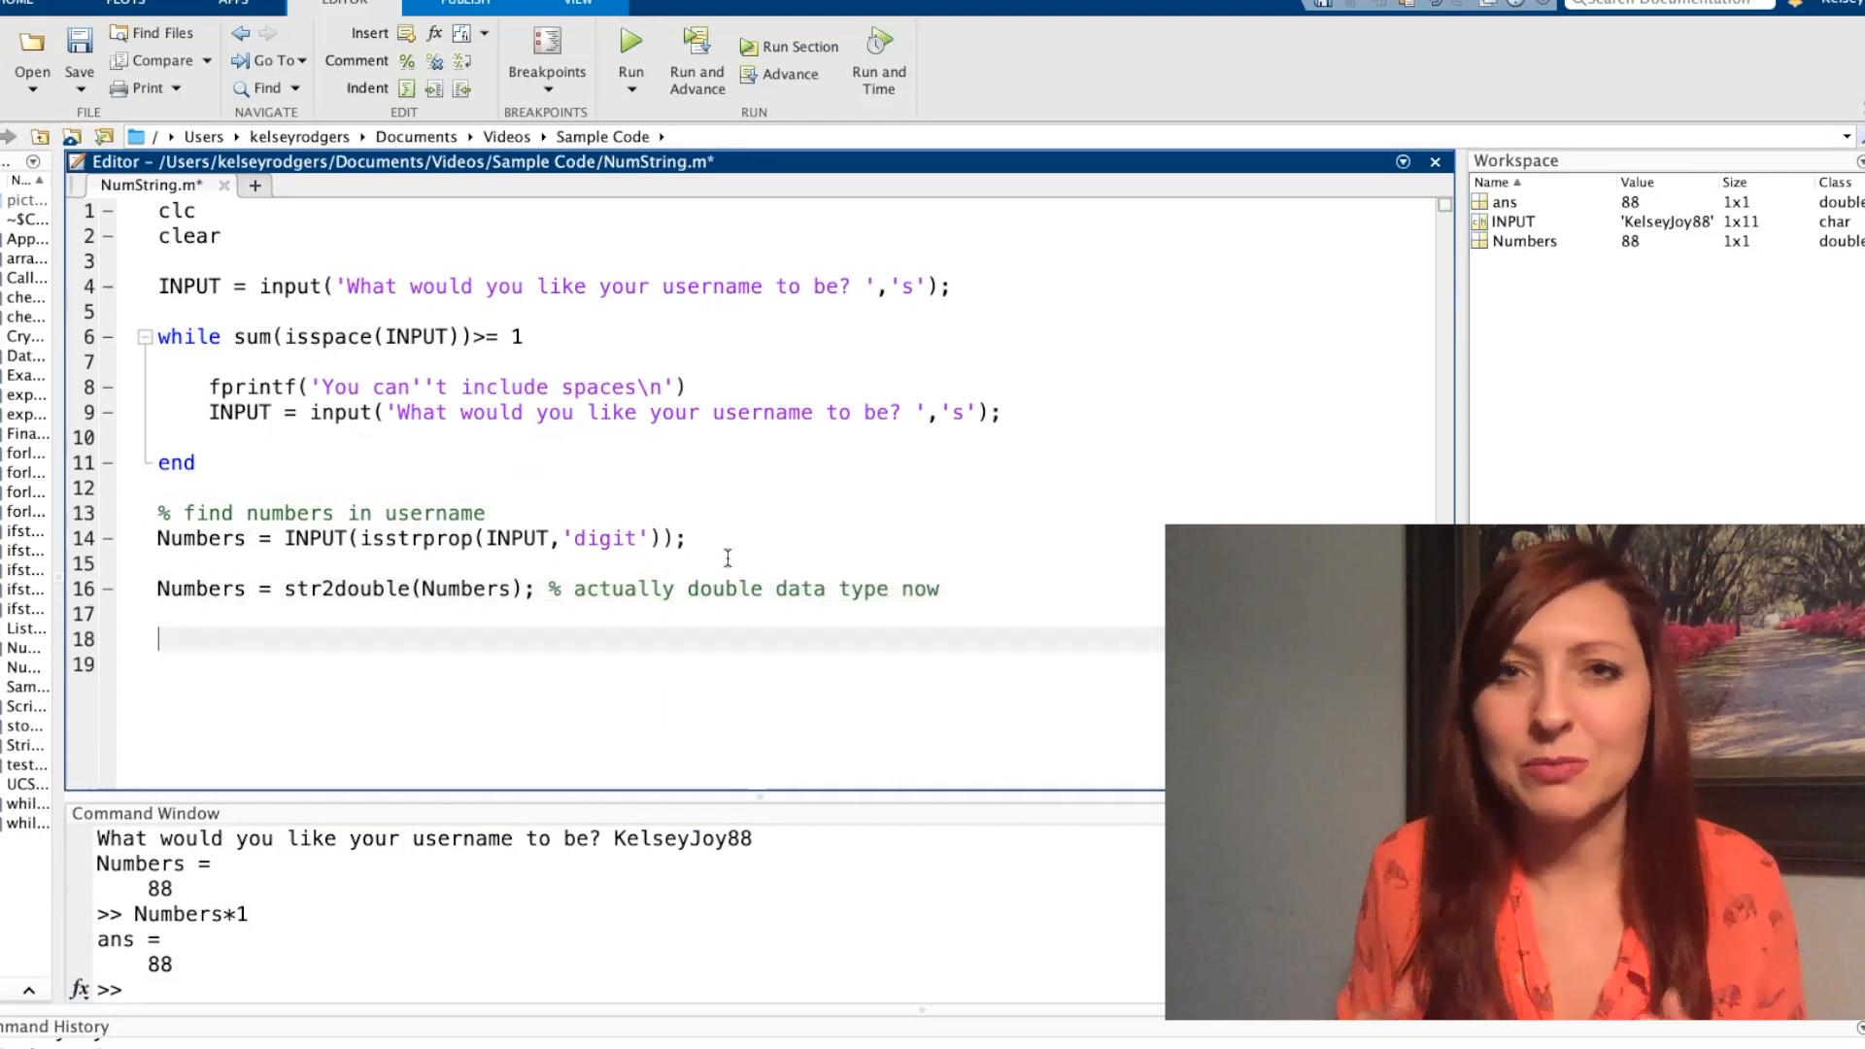
# Step: Write the if/elseif block with fprintf messages and Numbers_shorter = Numbers/5000, starting INPUT_update
pyautogui.write('%string version (char data)')
pyautogui.click(655, 664)
pyautogui.write("fprintf('You are number 1!!")
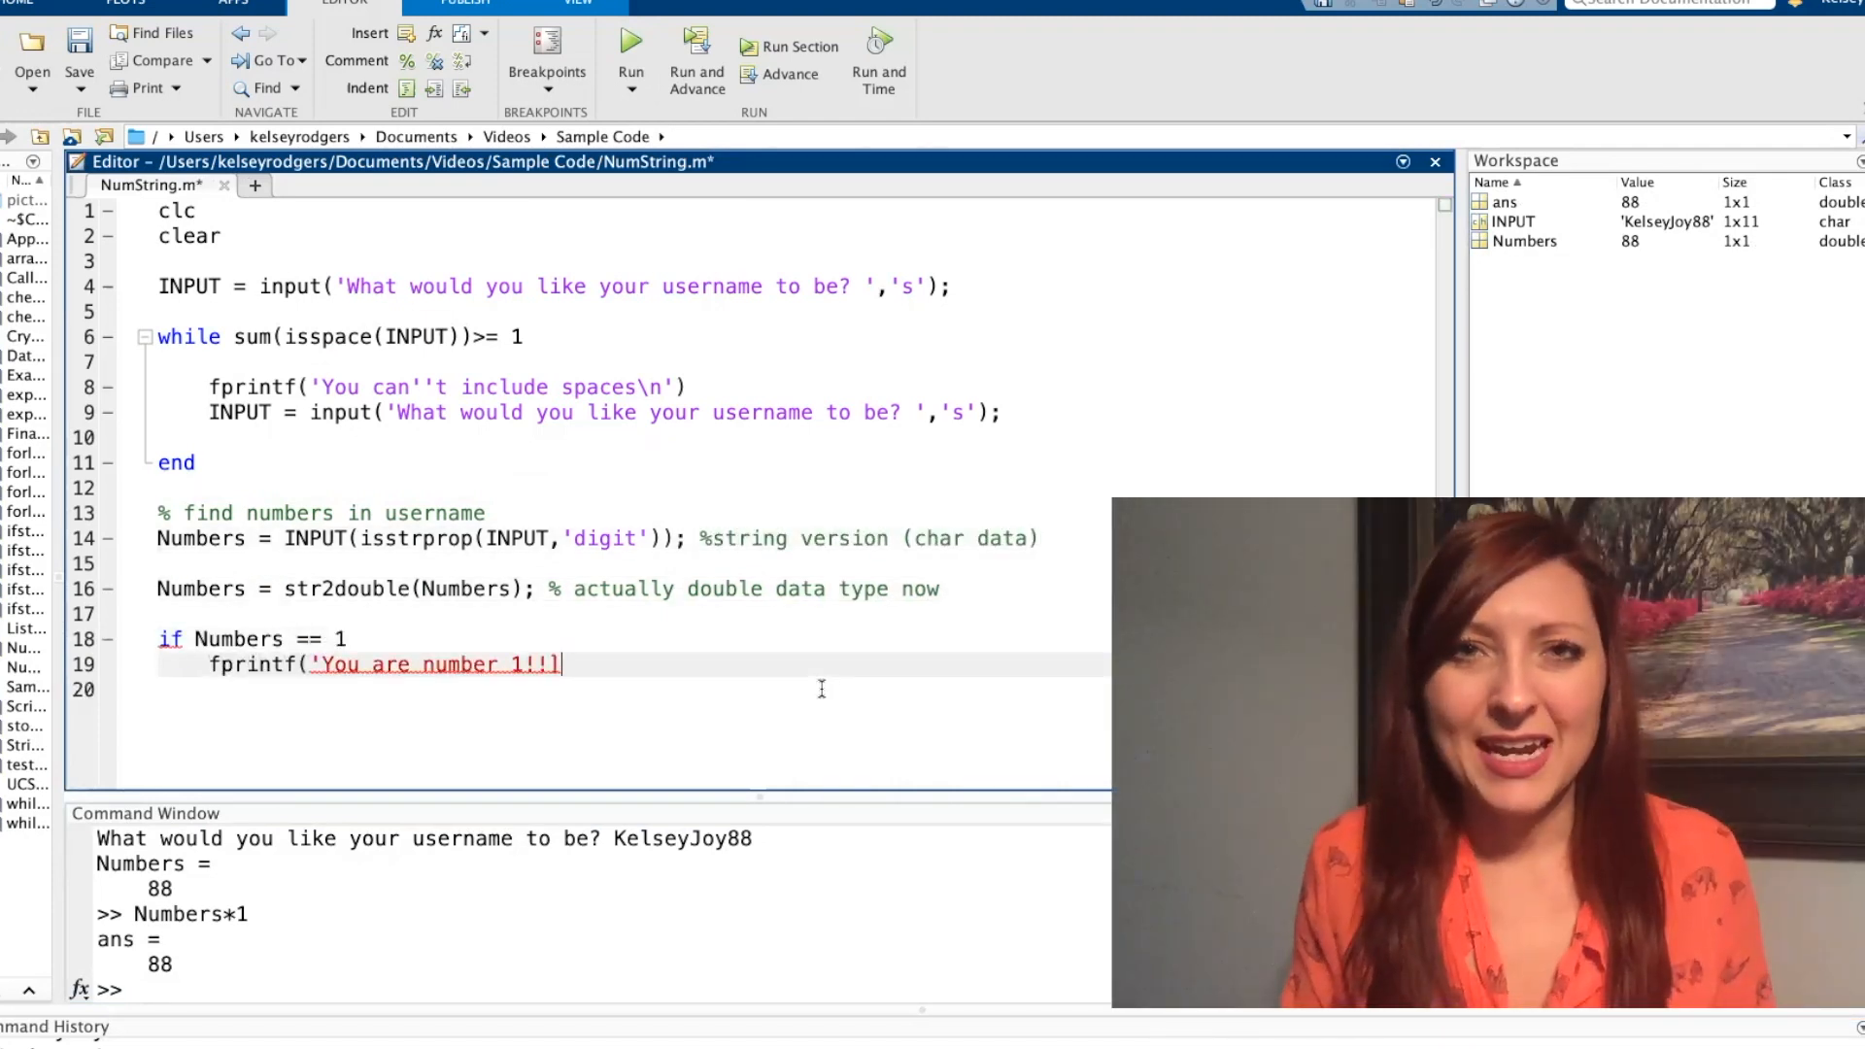
pyautogui.write('elseif Numbers ==')
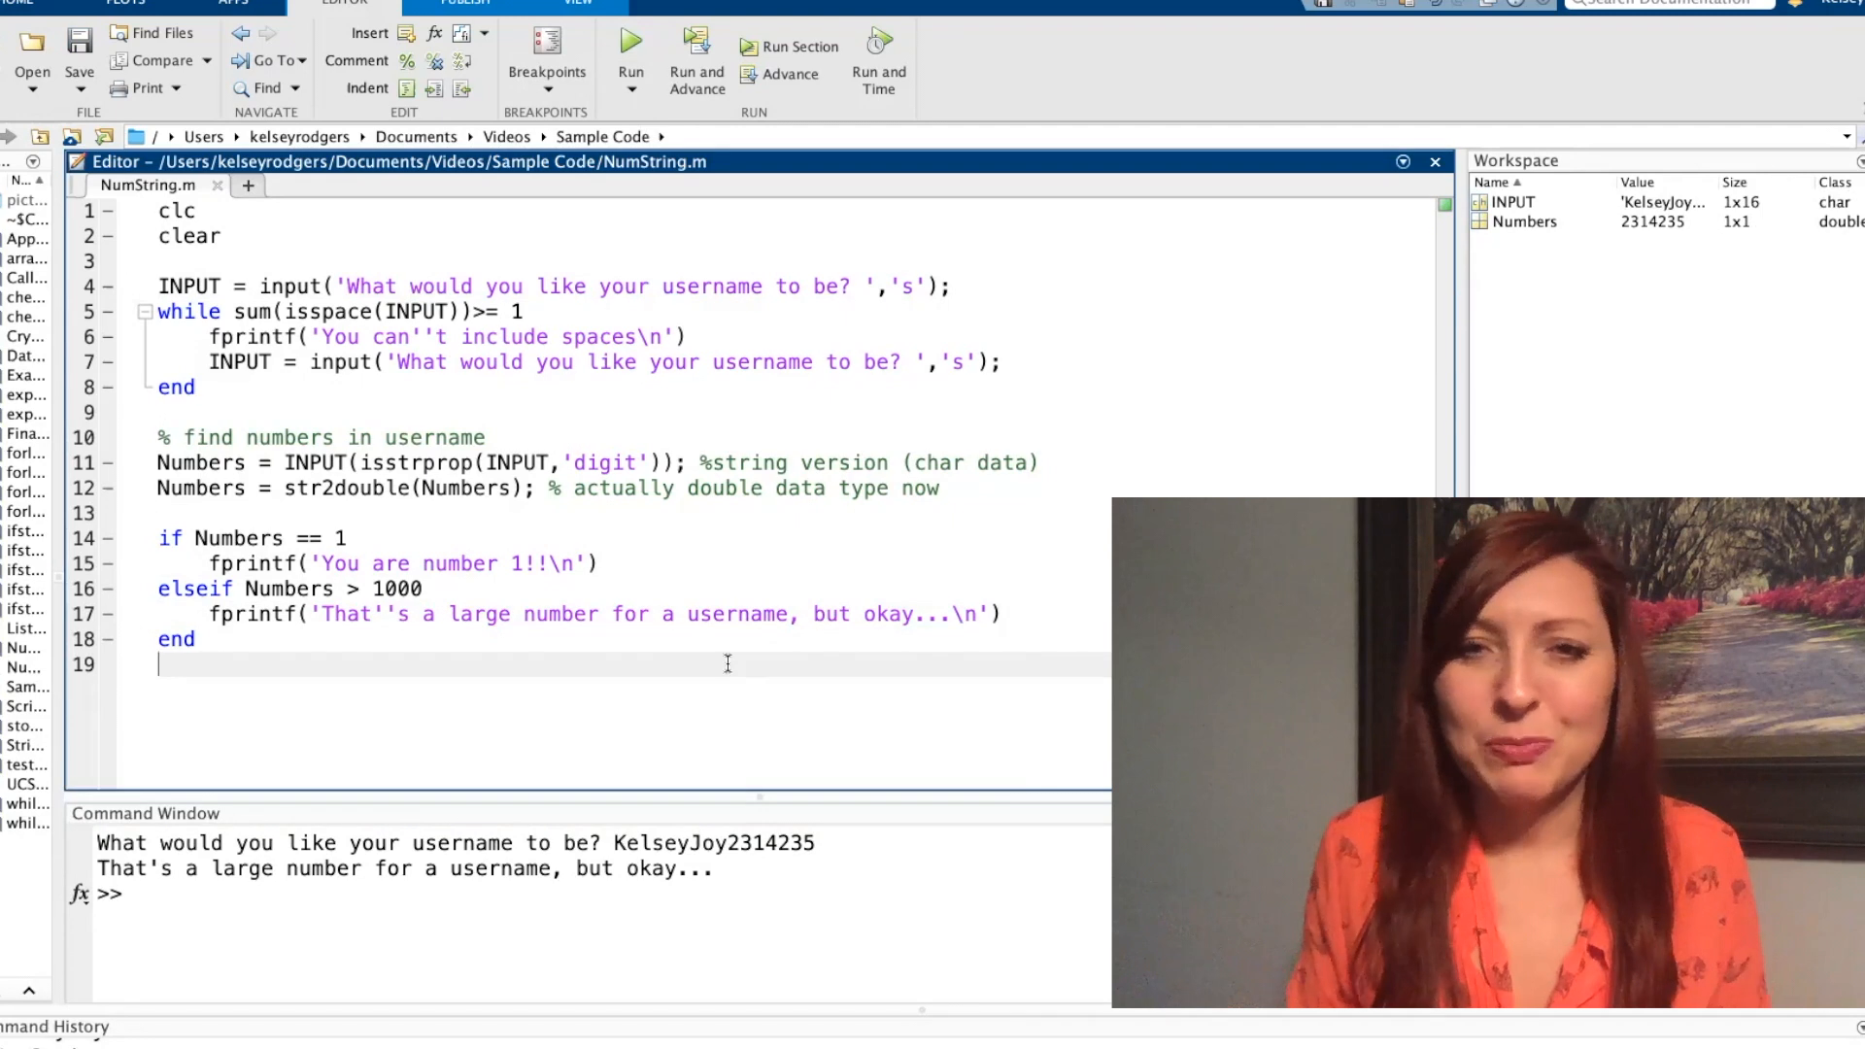
pyautogui.write("fprintf('I am going to make it smaller because I feel like it.")
pyautogui.write('Numbers_shorter = Numbe')
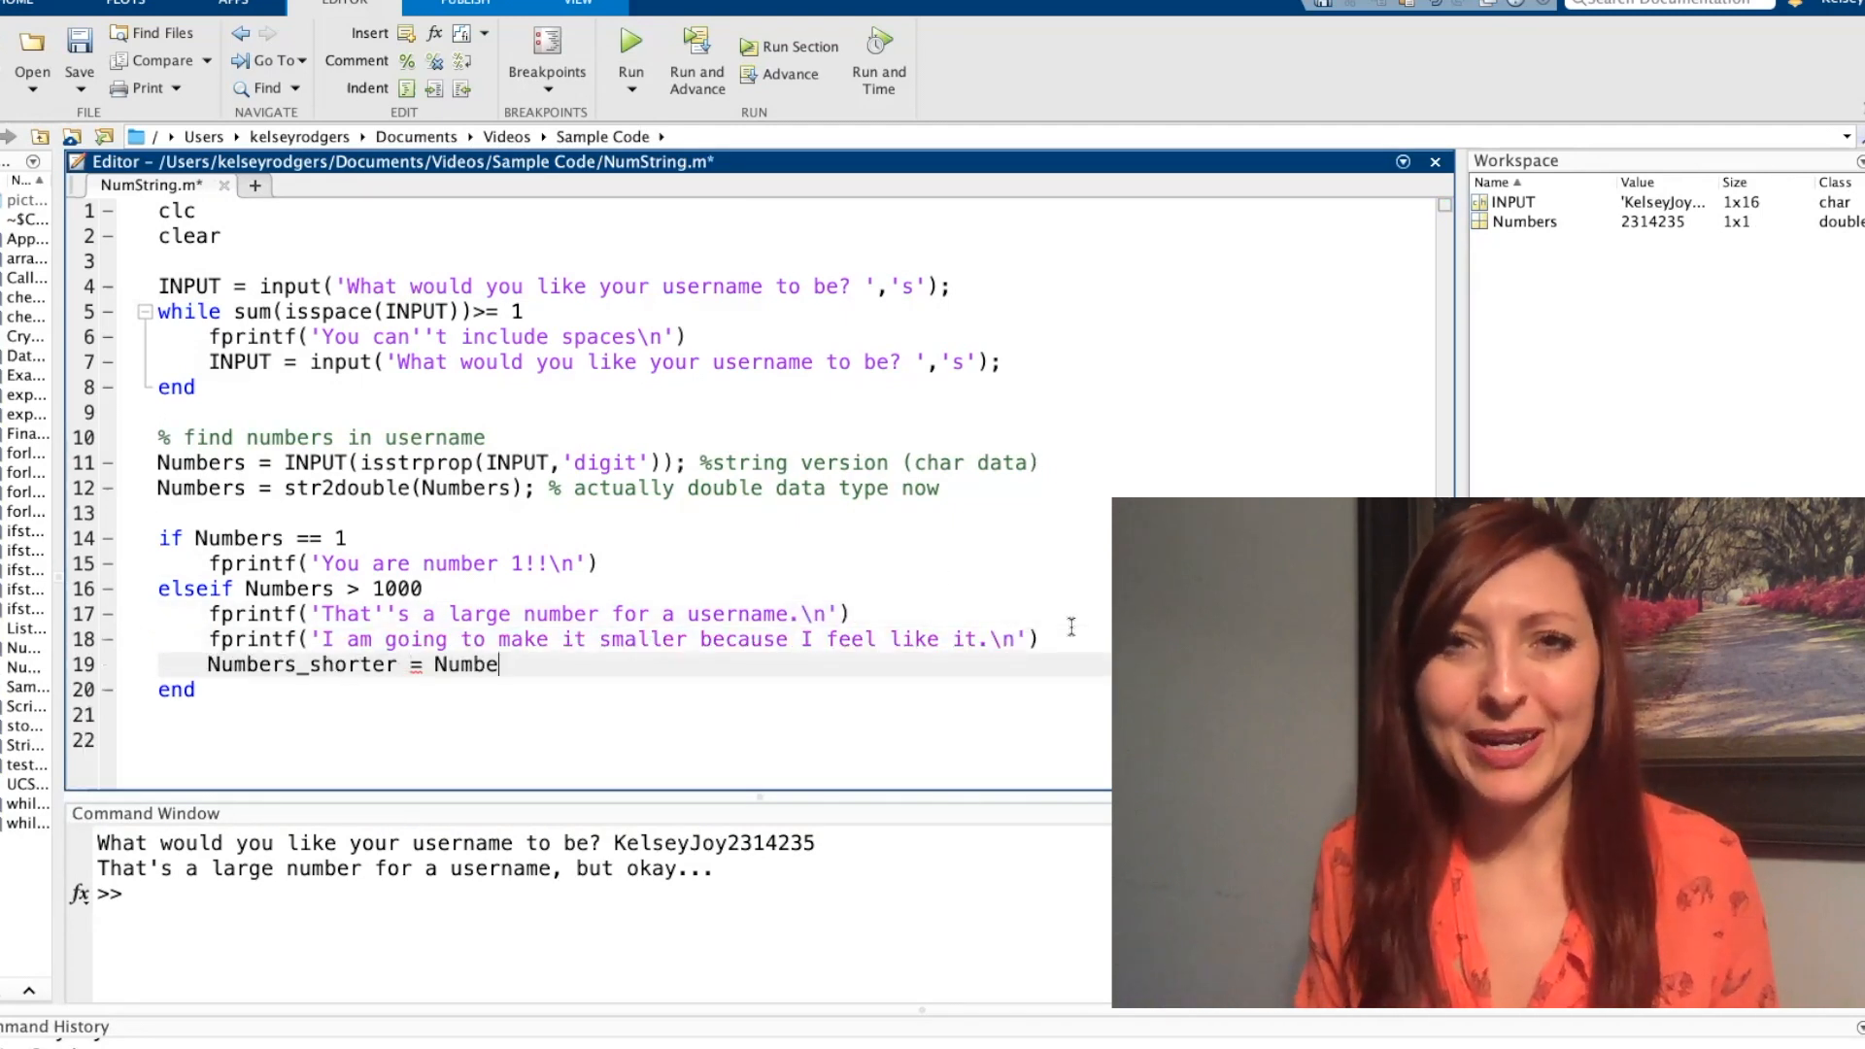
pyautogui.write('rs/5000;')
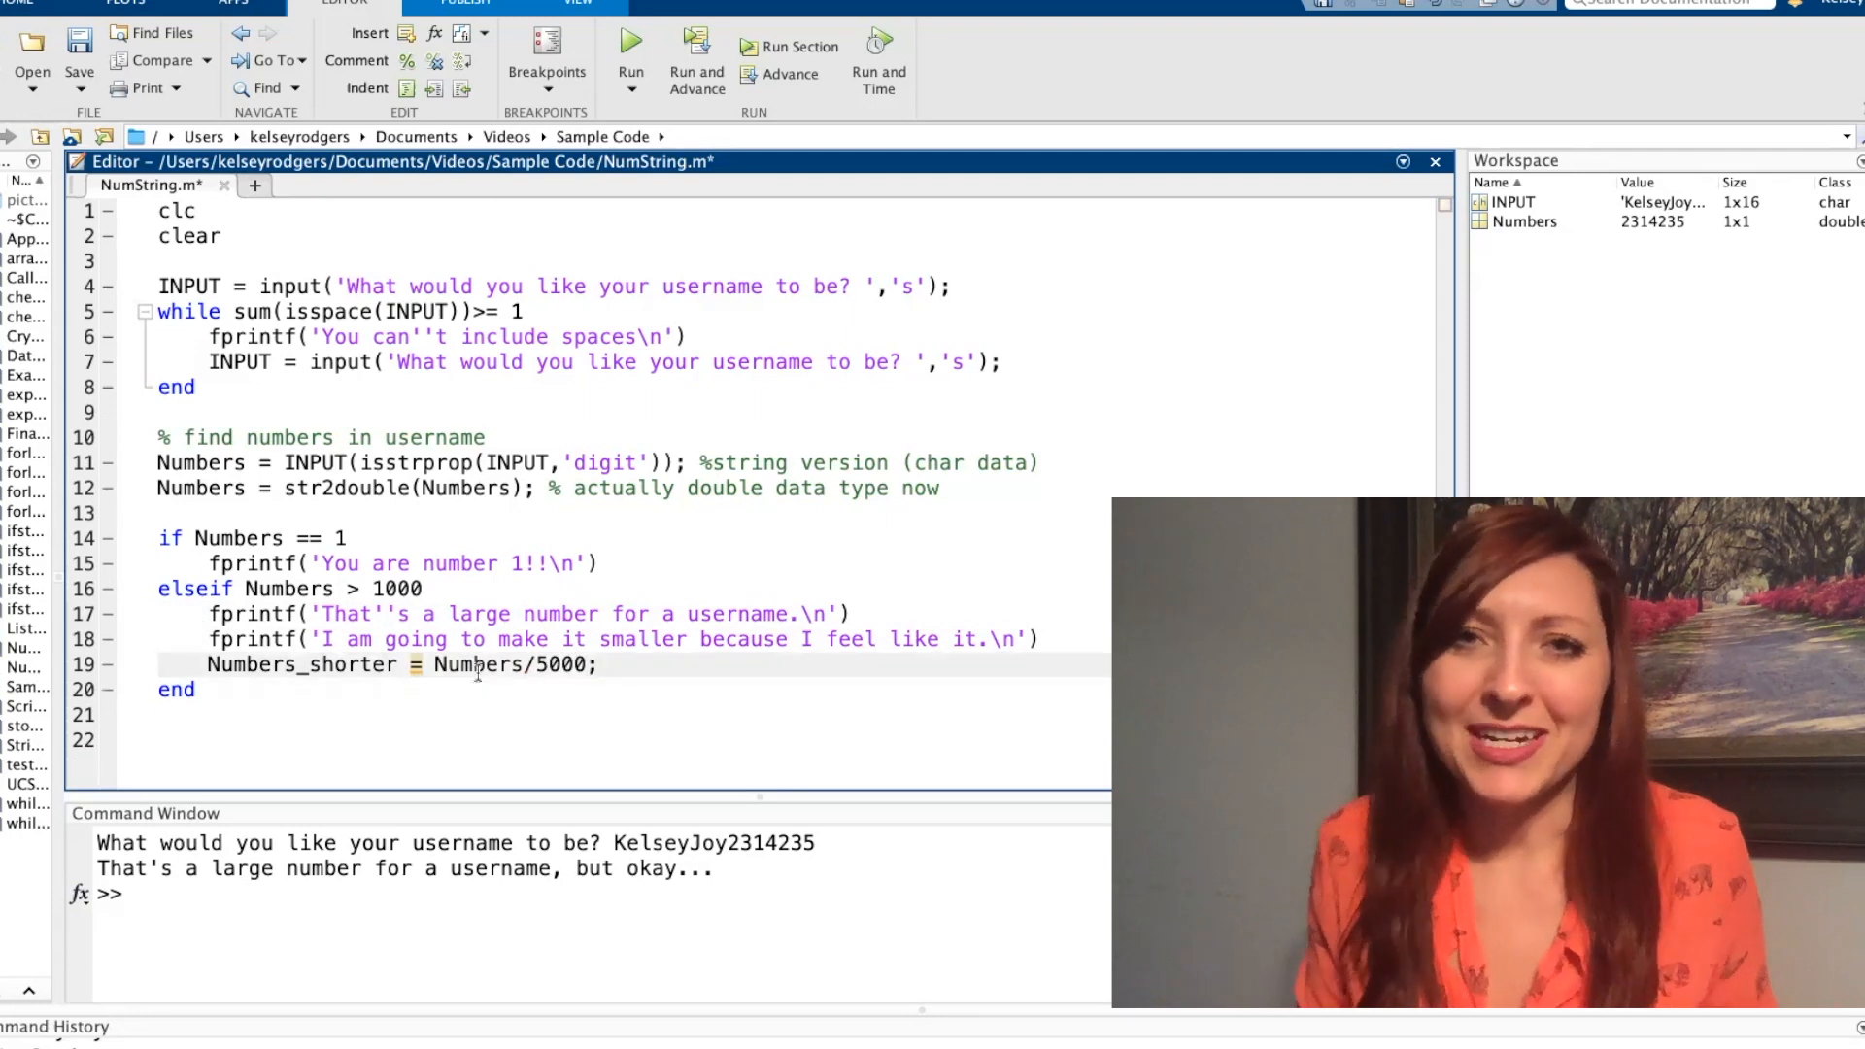
pyautogui.write("fprintf('Your new username will be: %s',INPUT_update =")
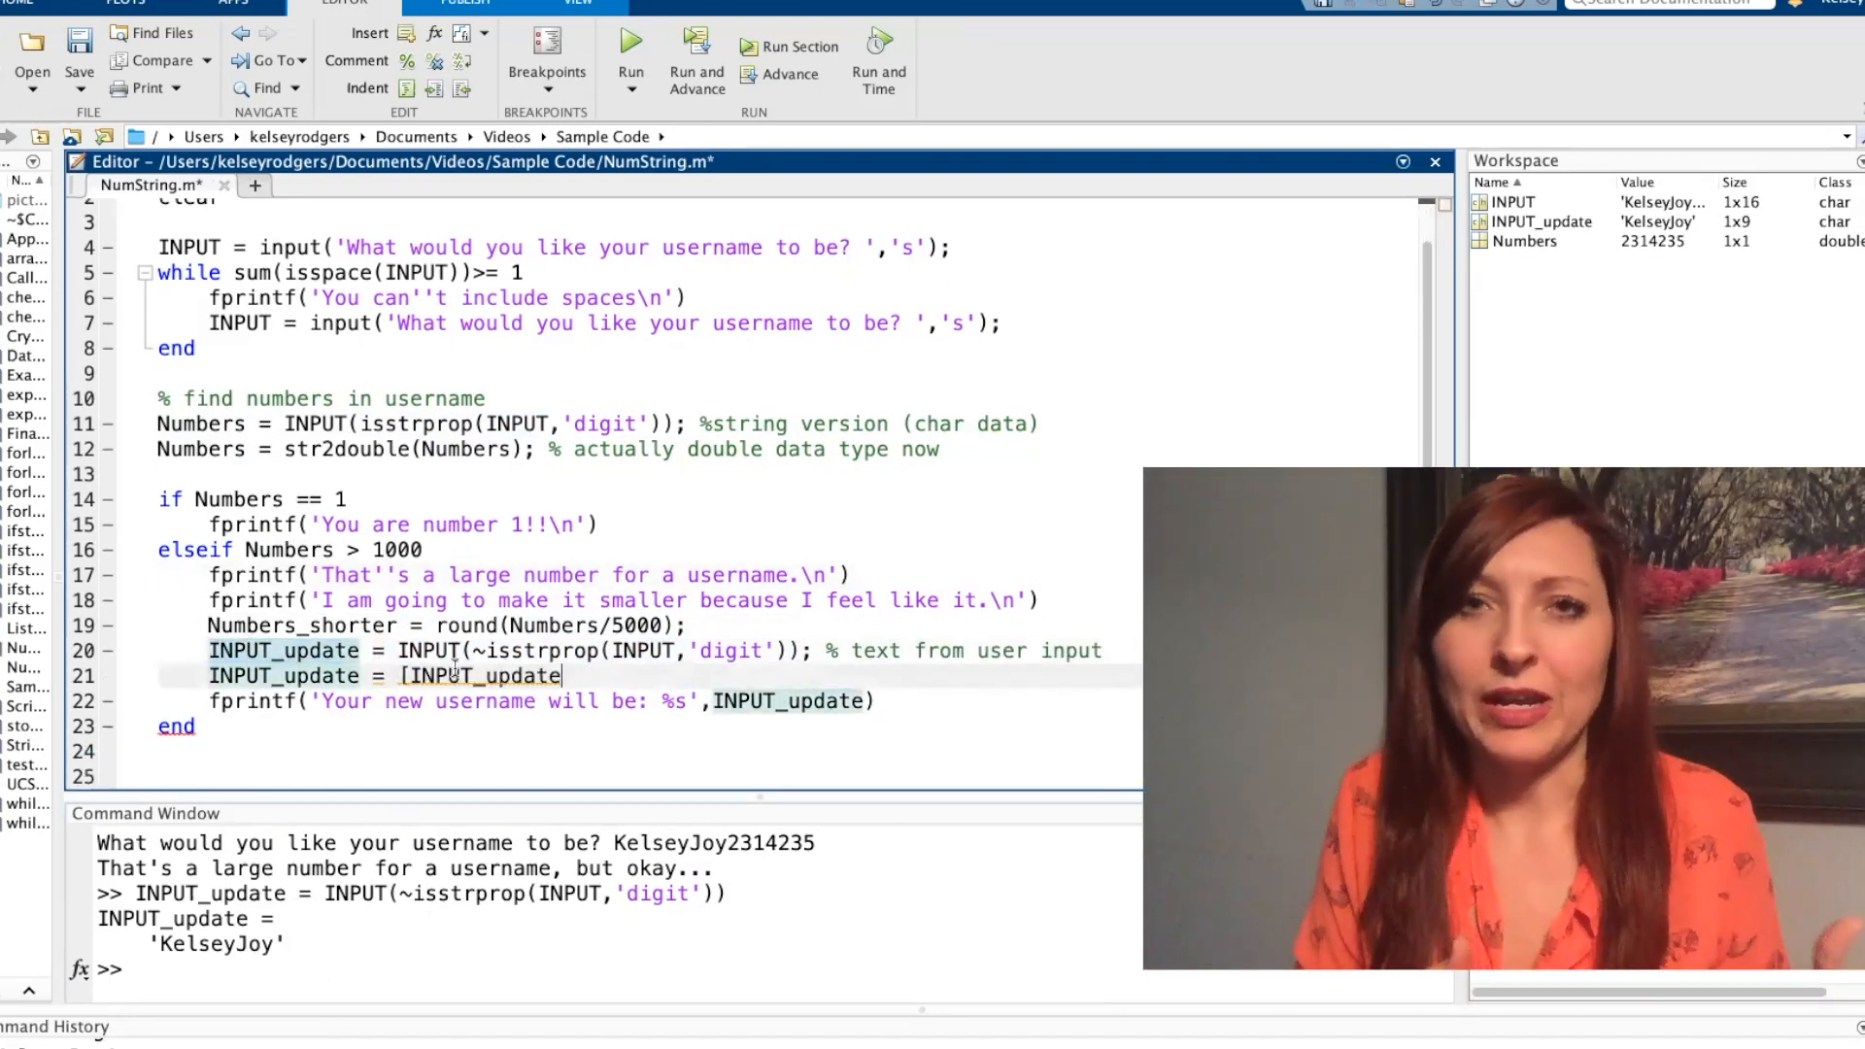
# Step: Append num2str(Numbers_shorter) to INPUT_update, print the new username, and start a test run
pyautogui.write(', Numbers_shorter]')
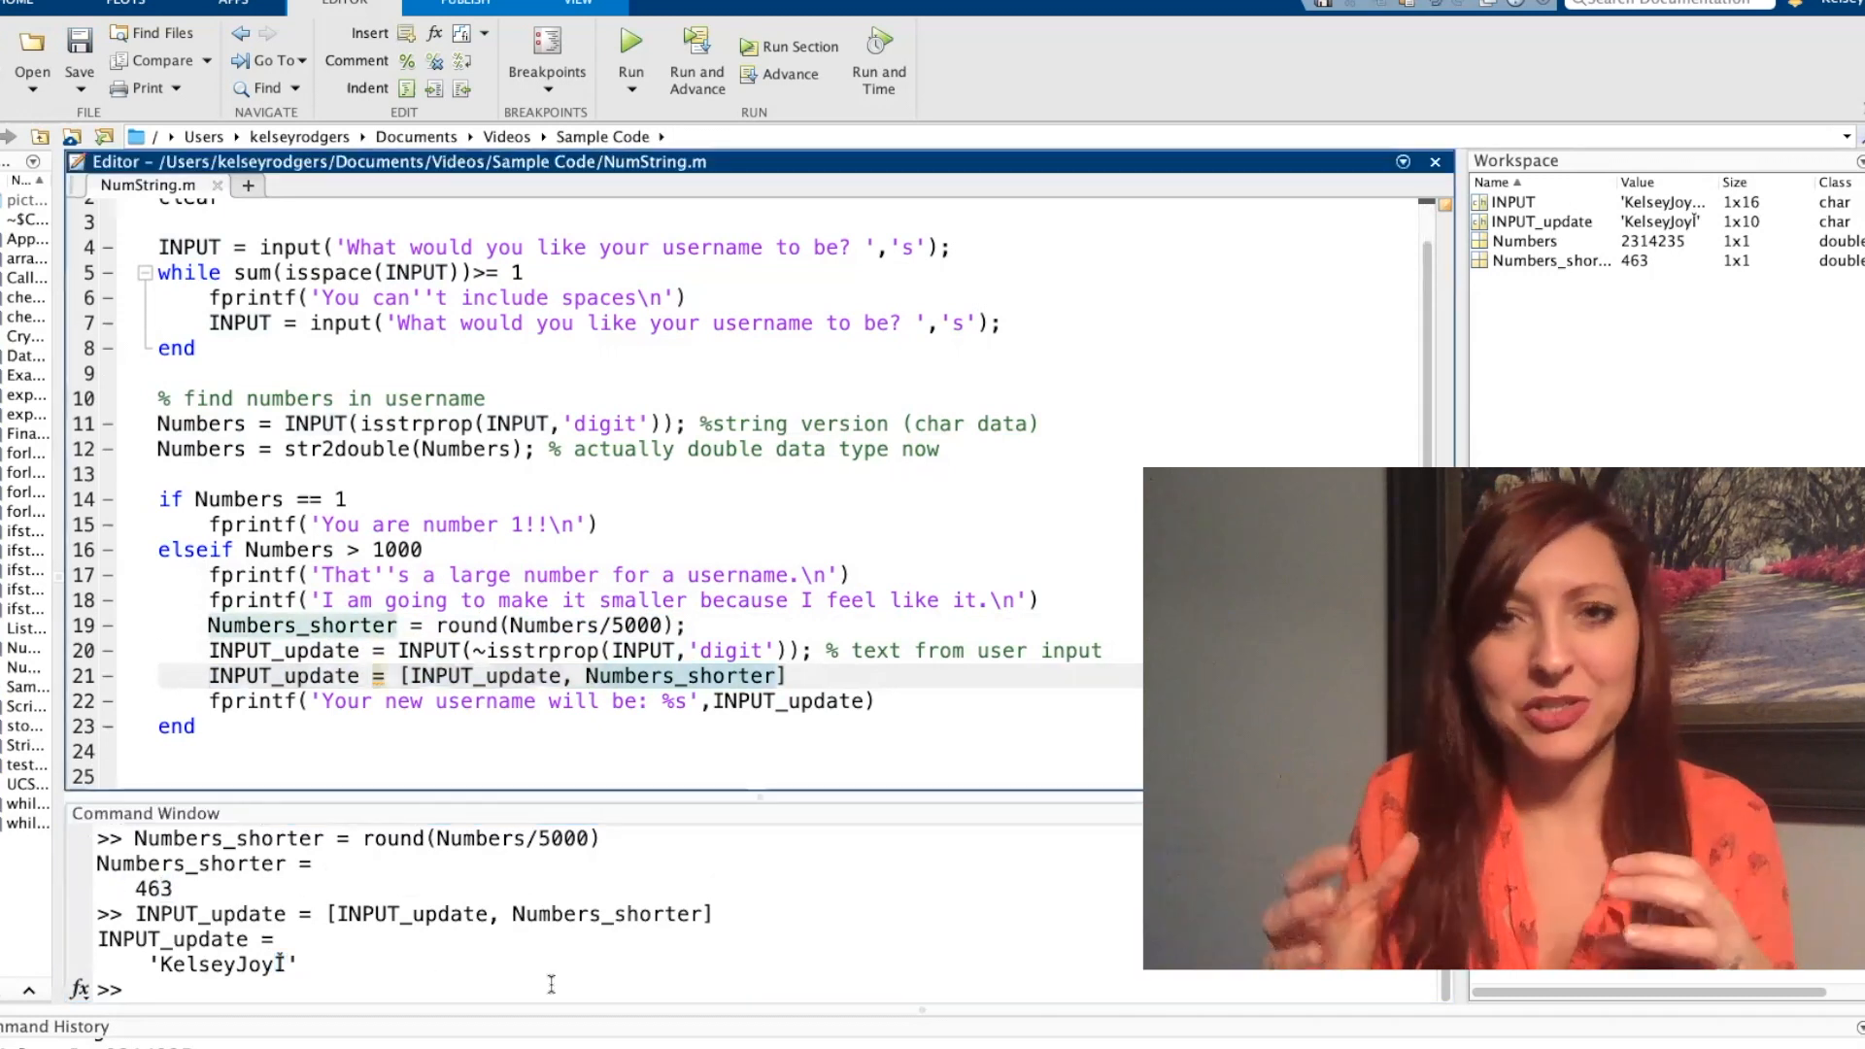
pyautogui.write('num2str(N')
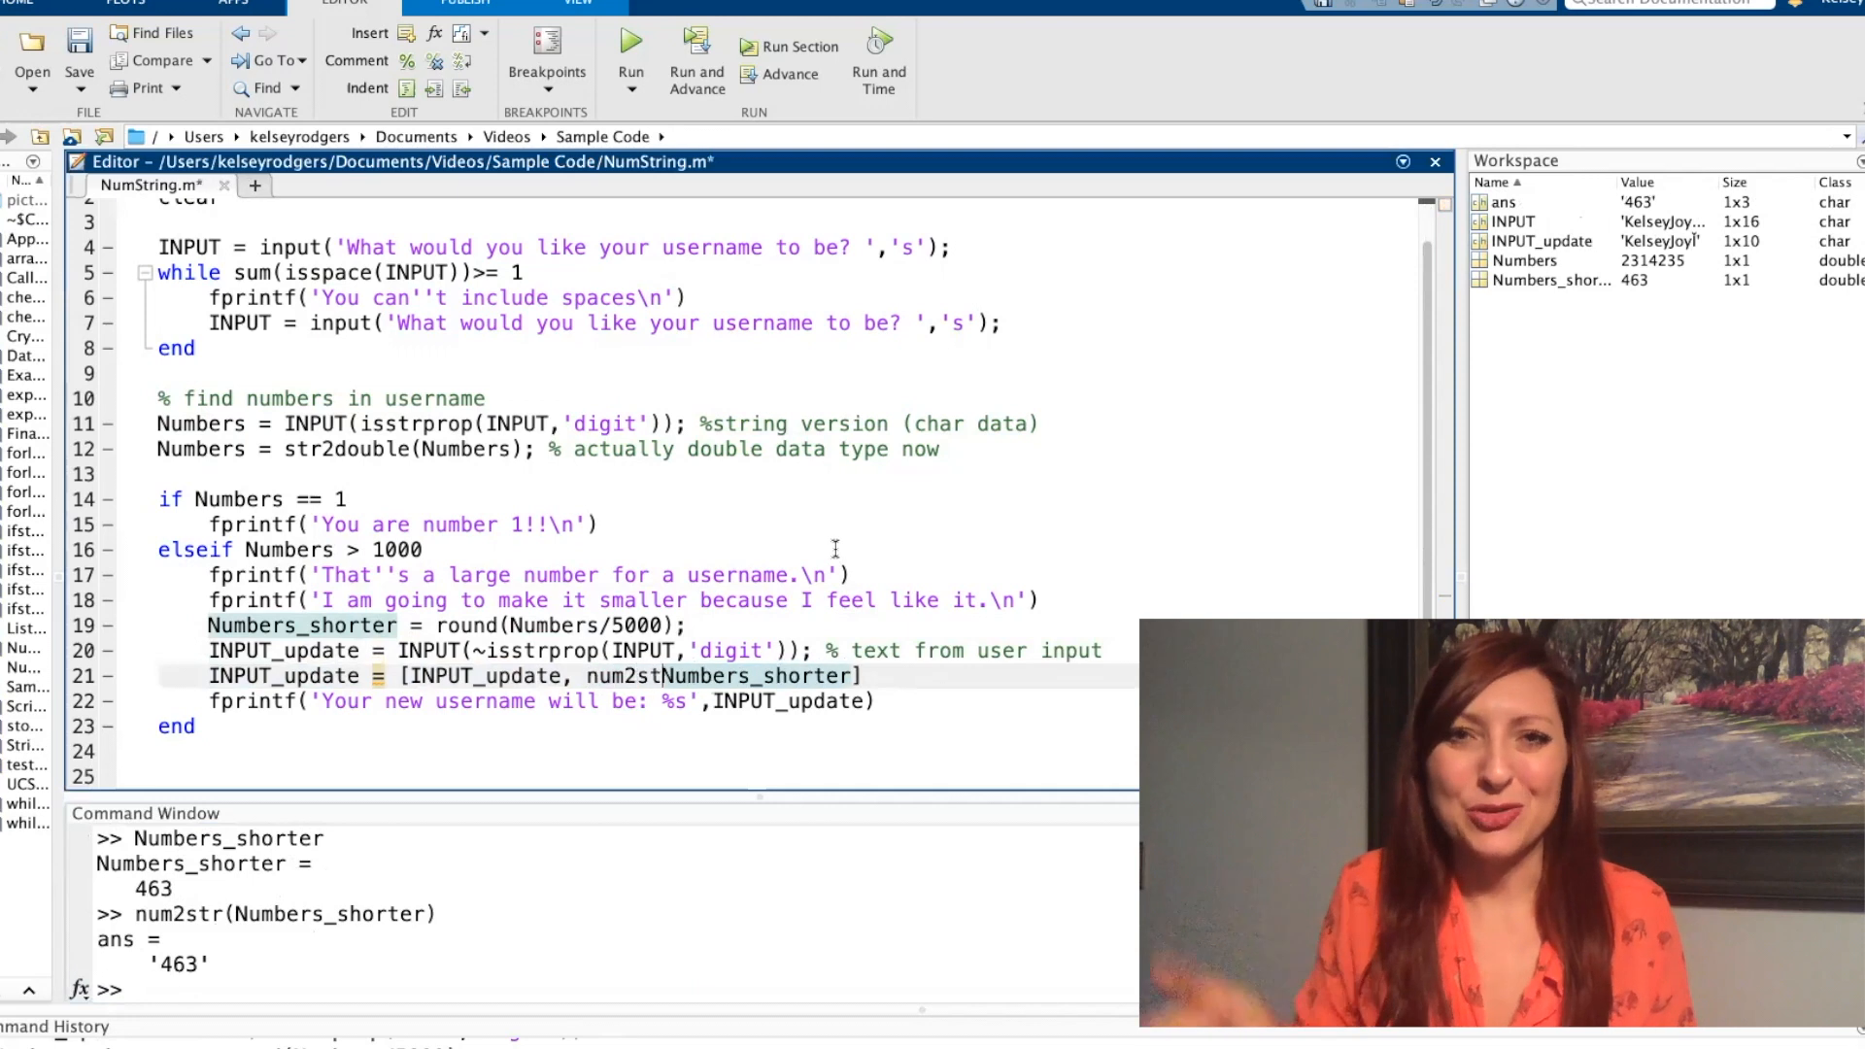
pyautogui.click(629, 44)
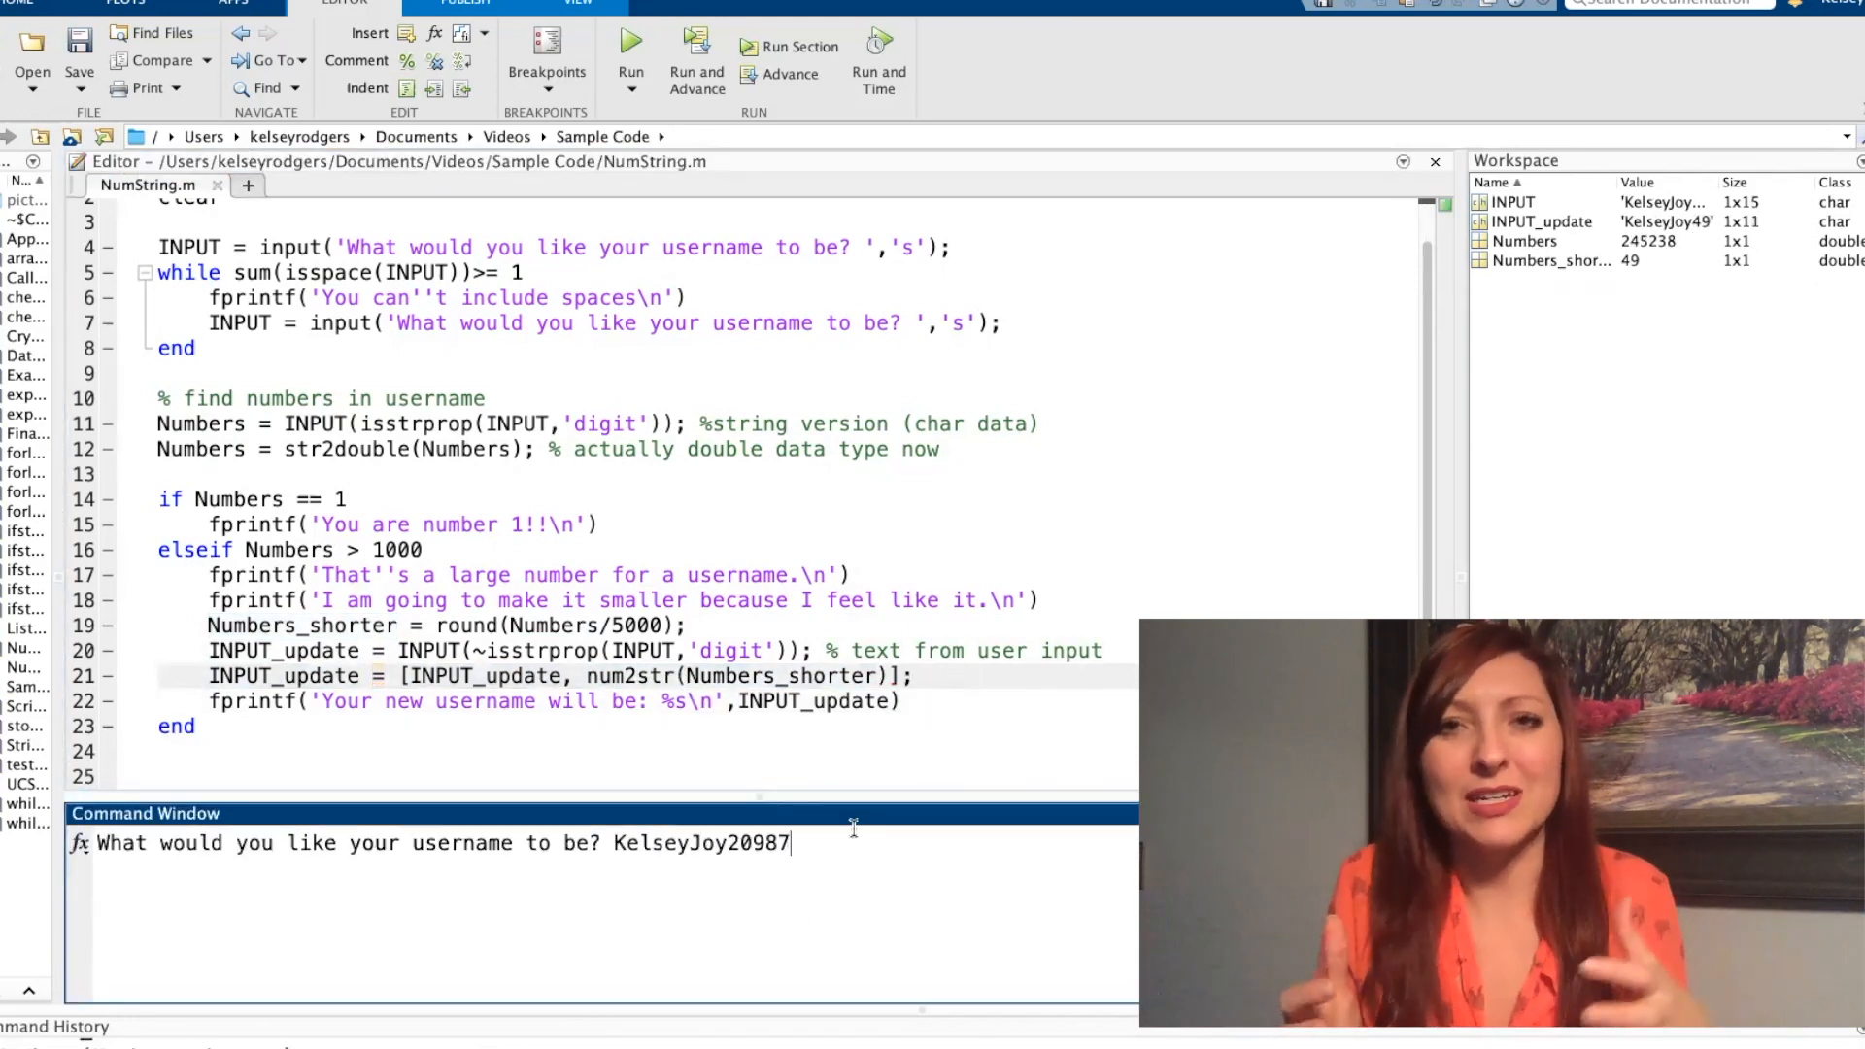
# Step: Run the script with long-numbered usernames, turning KelseyJoy230189725 into KelseyJoy46038
pyautogui.click(629, 47)
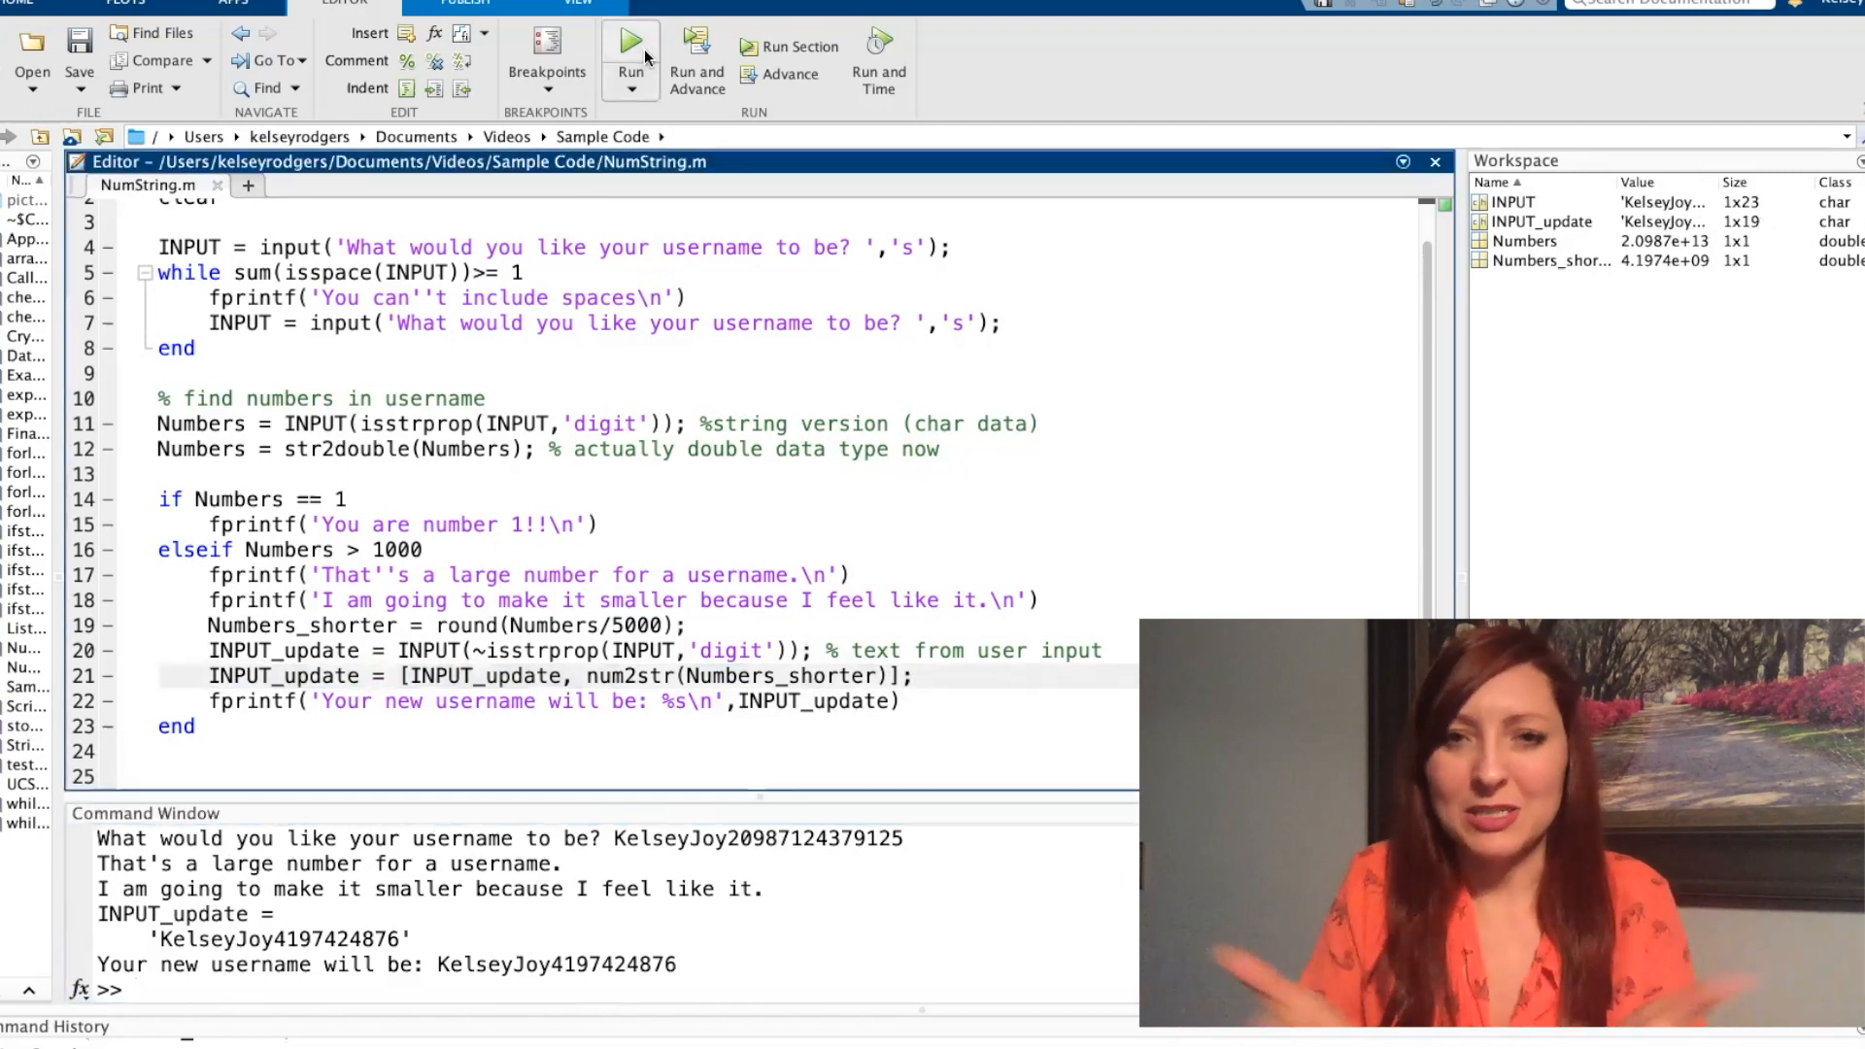
pyautogui.click(630, 51)
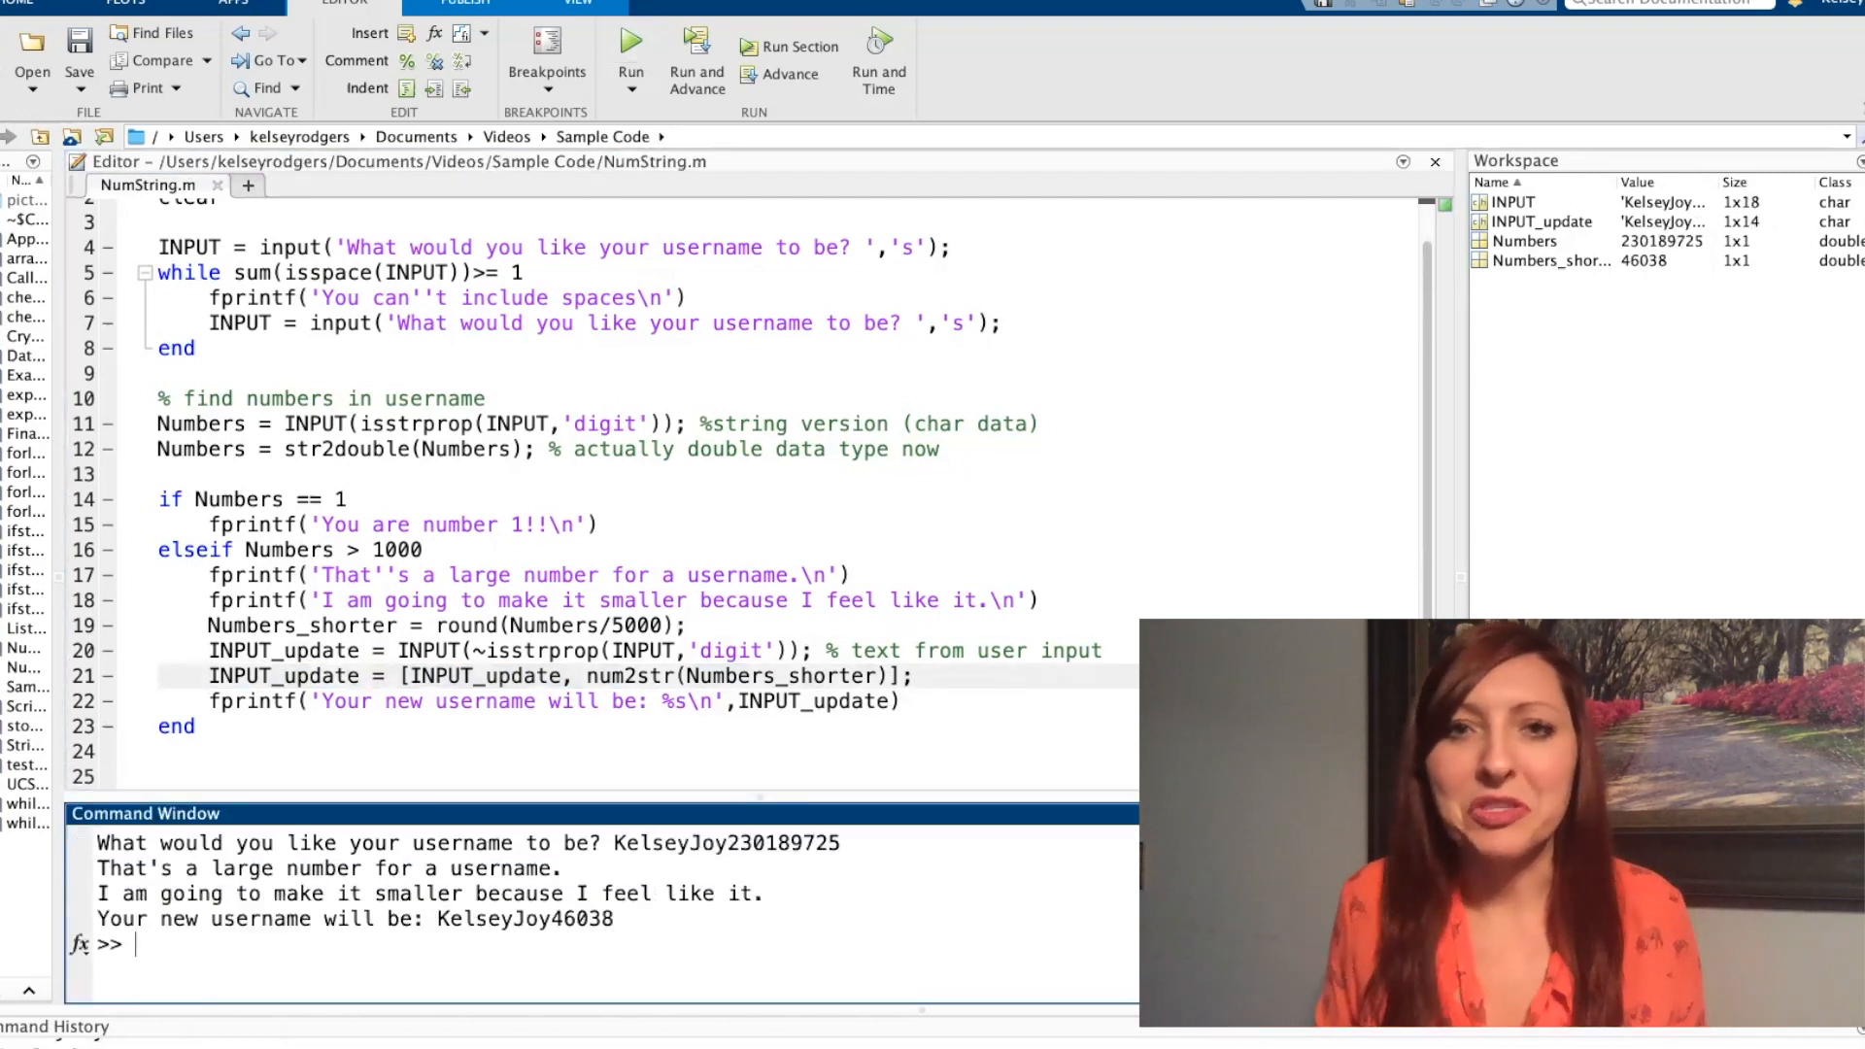
pyautogui.click(685, 625)
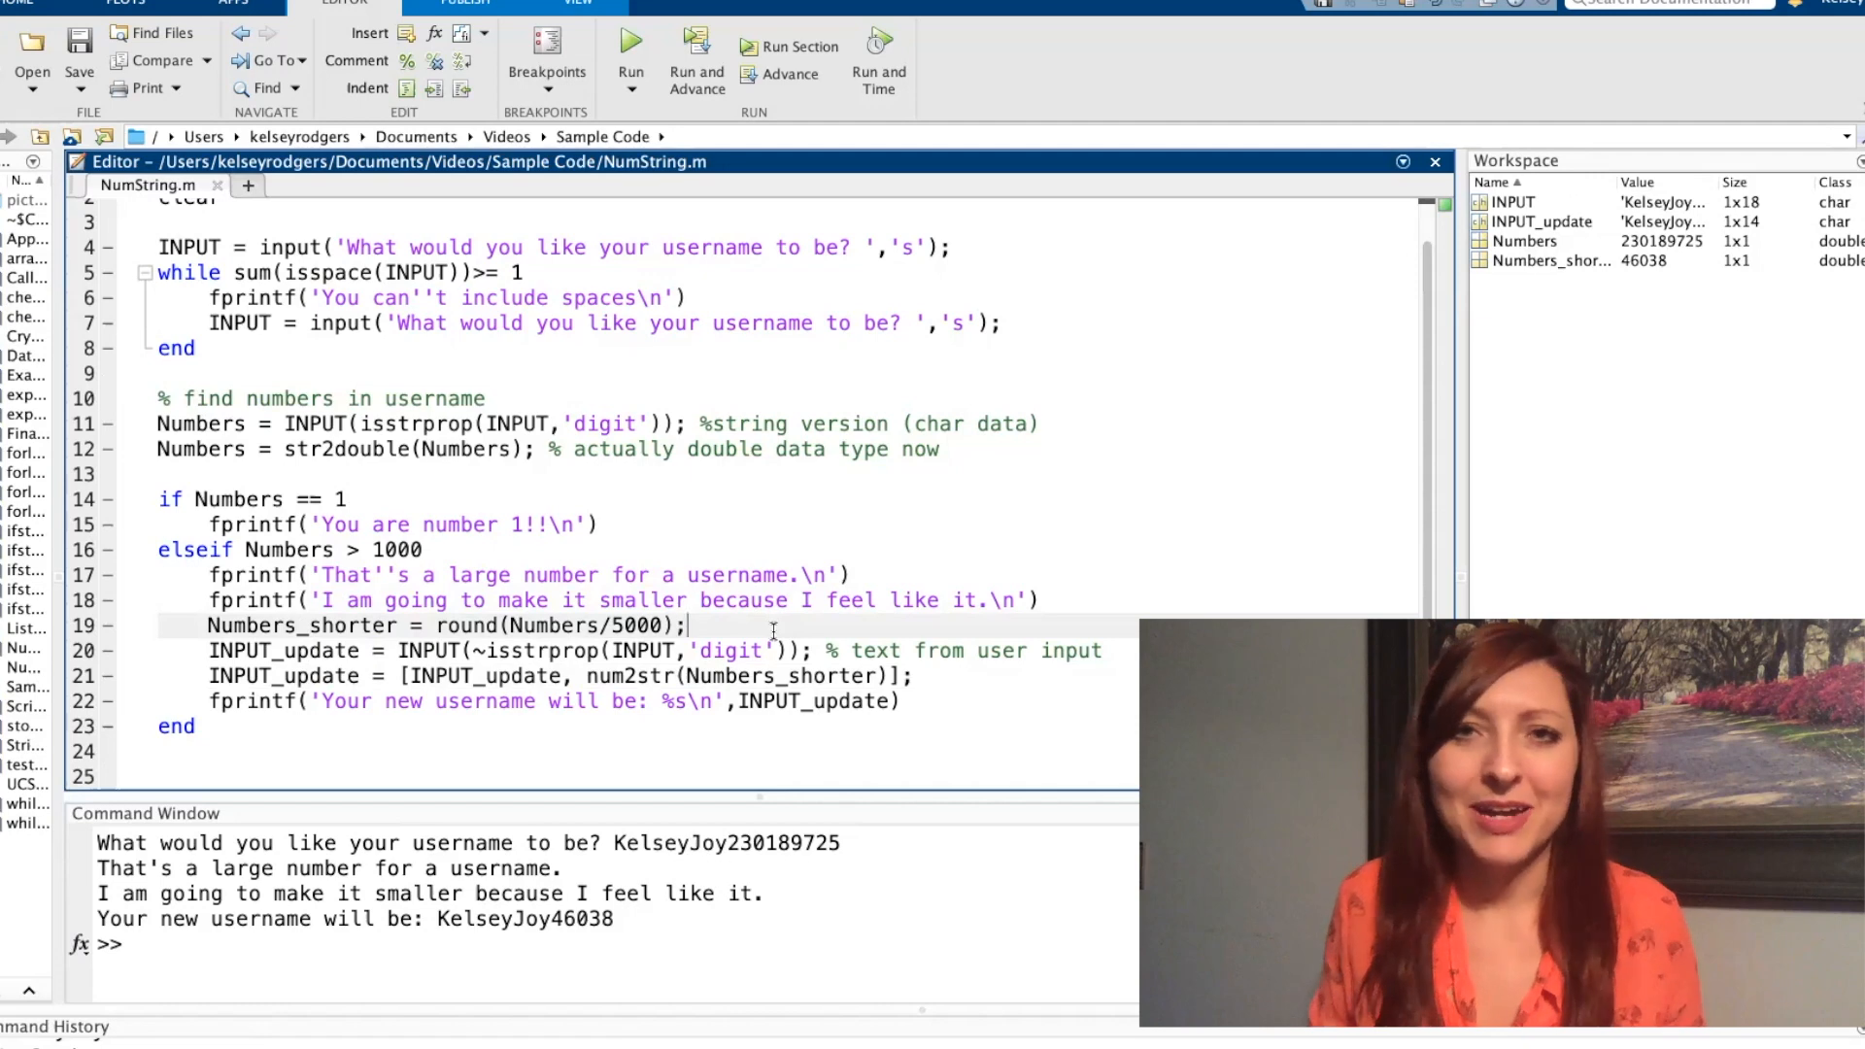